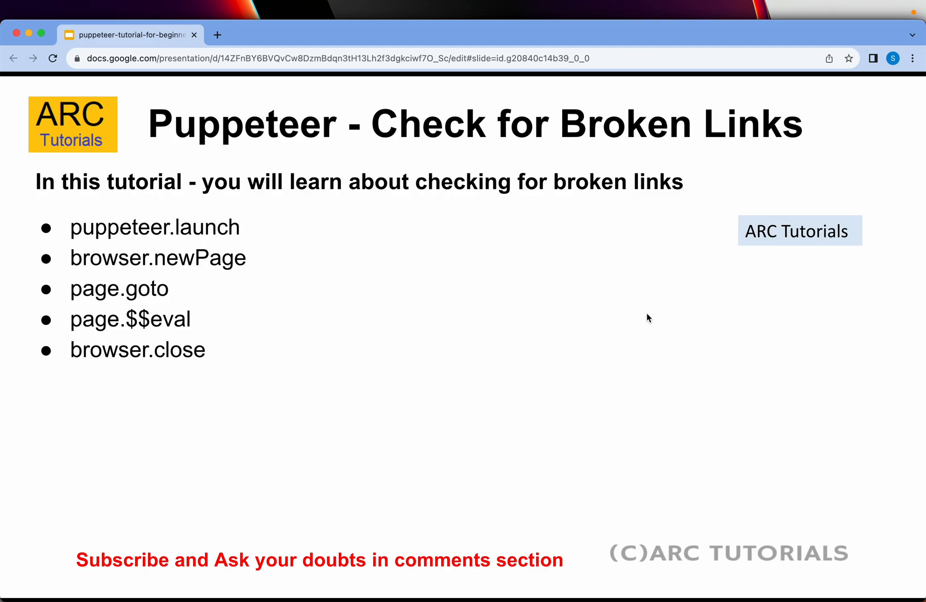
{"action": "mouse_move", "coordinate": [279, 445]}
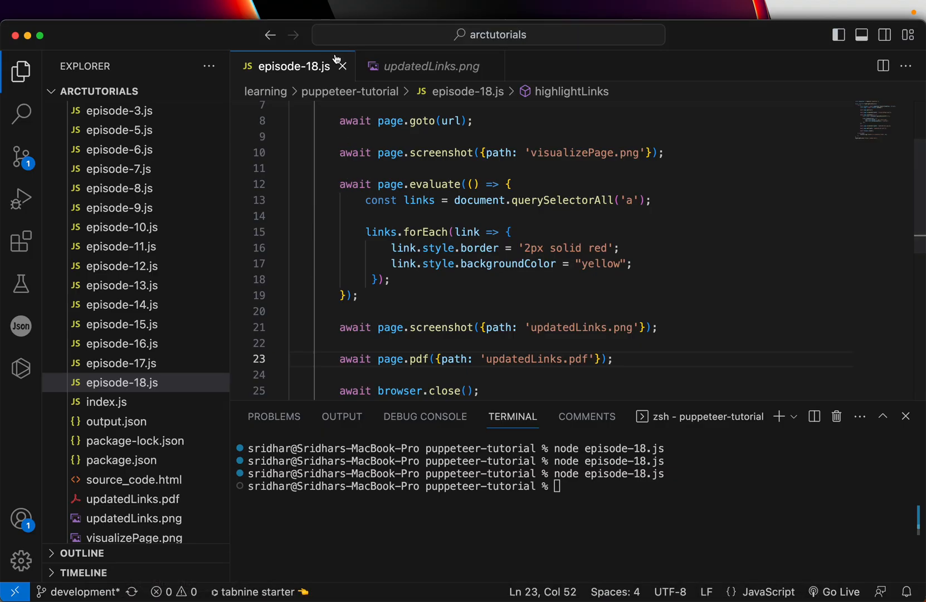
Close episode-18.js and create a new empty file named episode-19.js.
{"action": "left_click", "coordinate": [343, 65]}
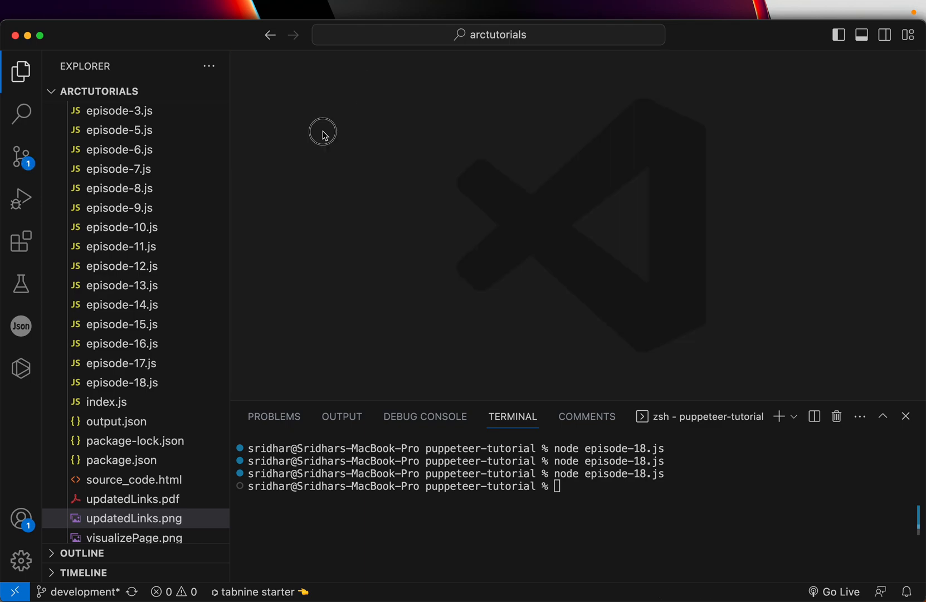
{"action": "left_click", "coordinate": [154, 91]}
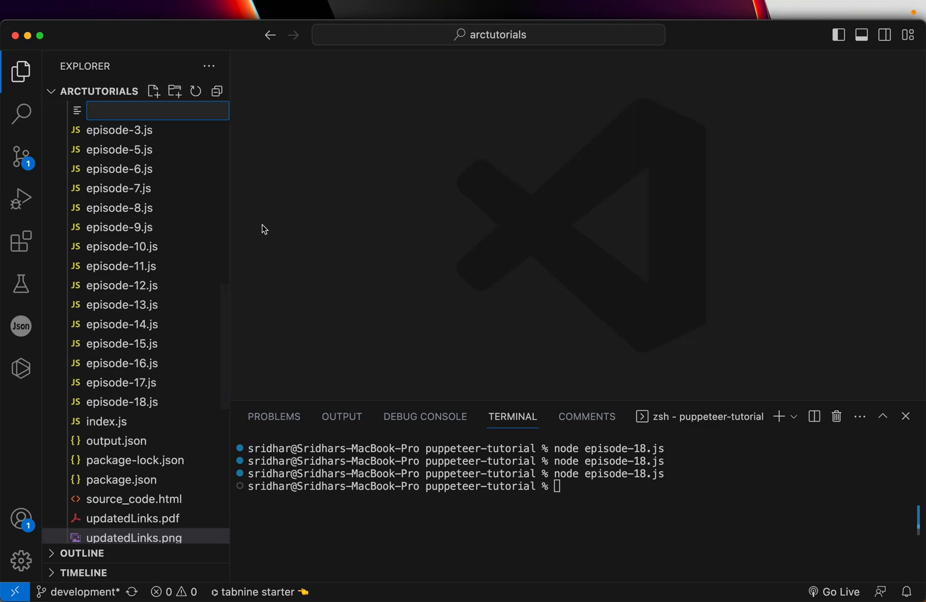
{"action": "type", "text": "episode-19.js"}
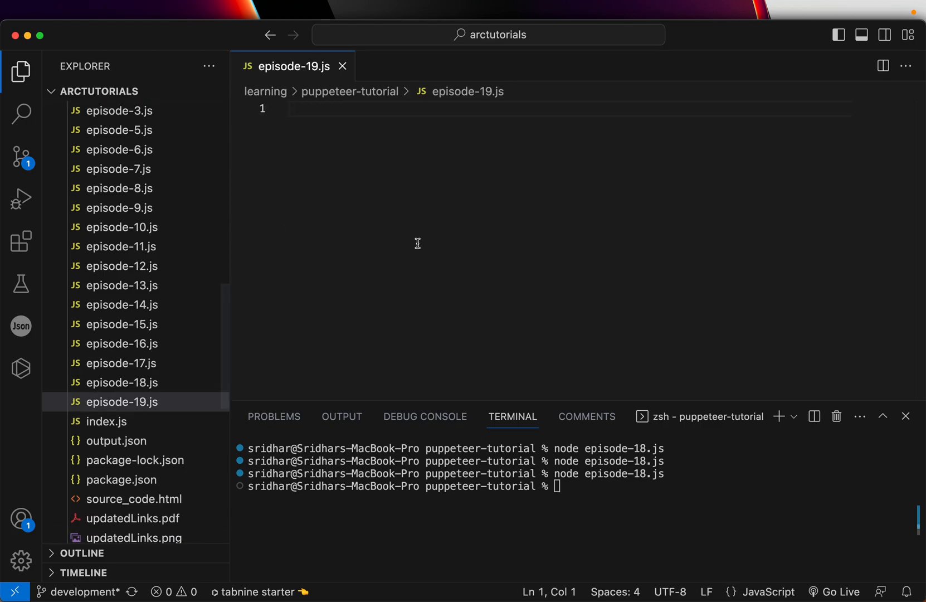
{"action": "mouse_move", "coordinate": [413, 220]}
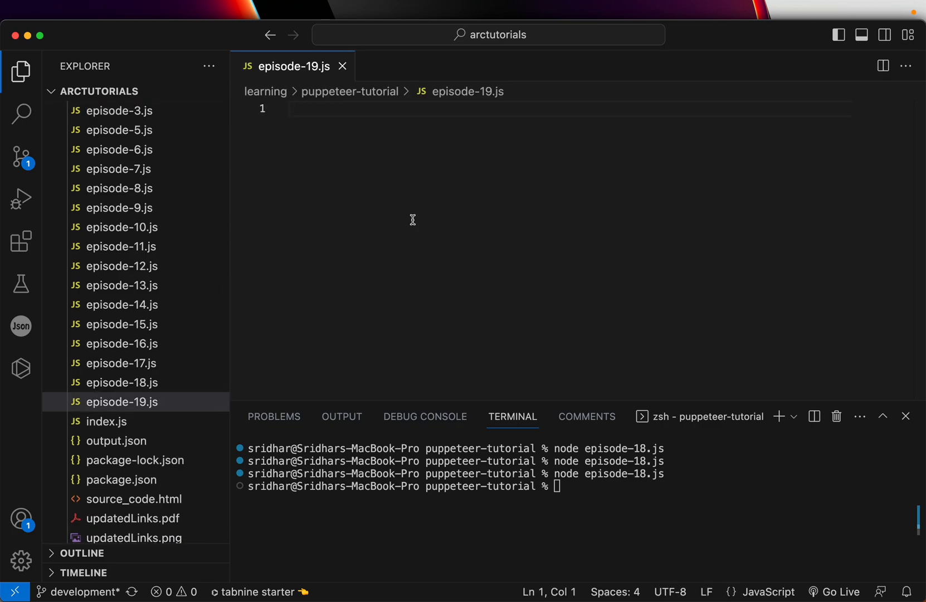
Add the line const puppeteer = require('puppeteer') at the top.
{"action": "type", "text": "const"}
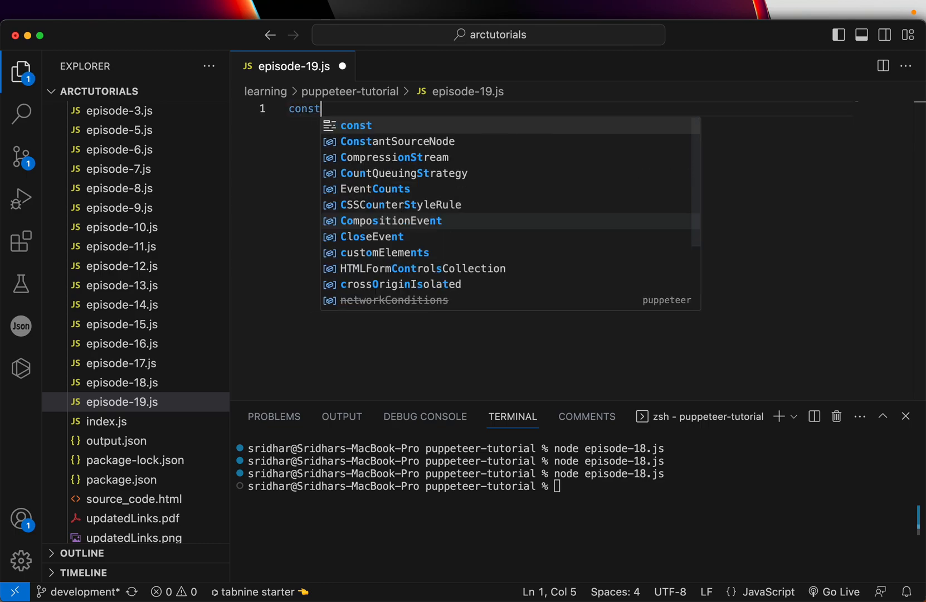
{"action": "type", "text": "pup"}
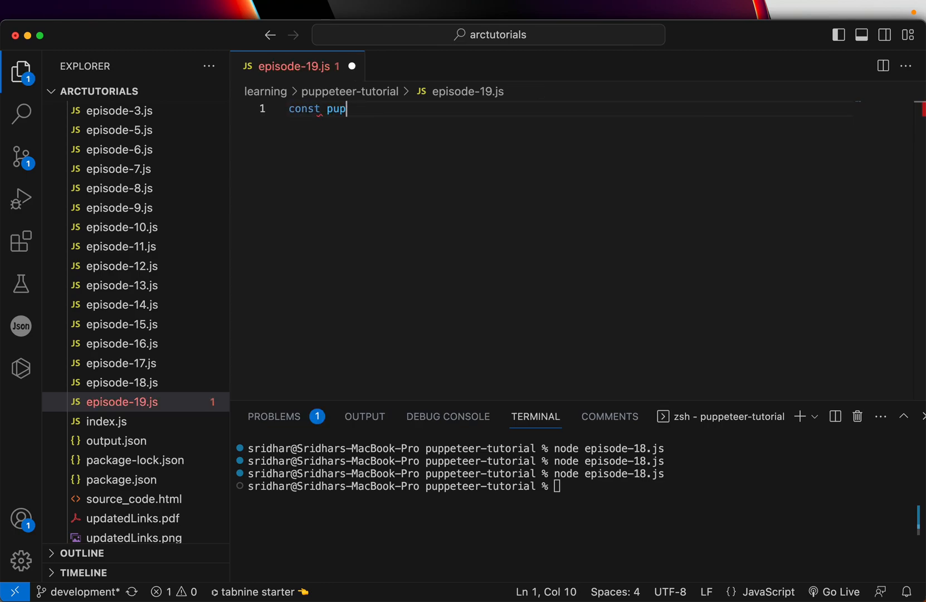
{"action": "type", "text": "peteer = require('"}
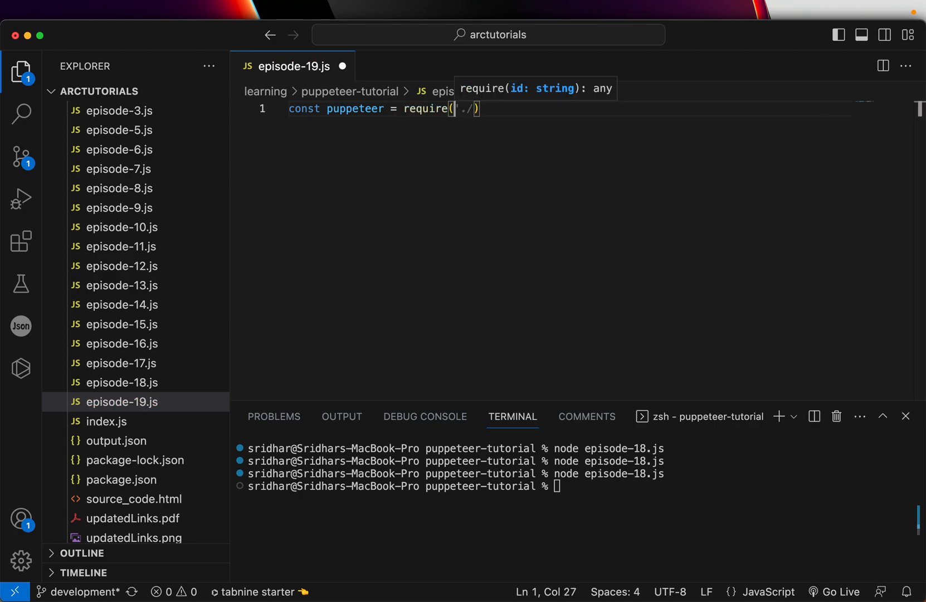
{"action": "type", "text": "puppeteer"}
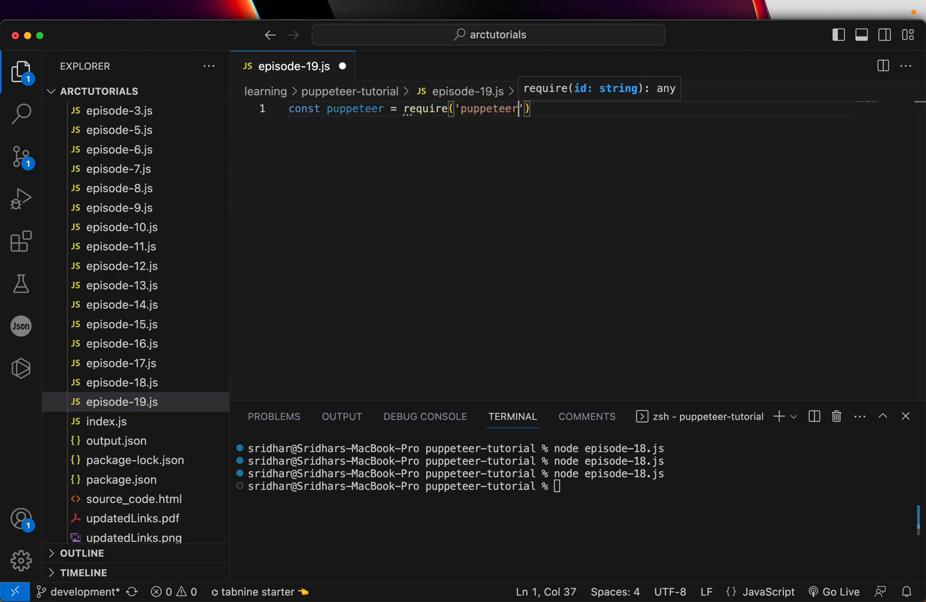
{"action": "key", "text": "Enter"}
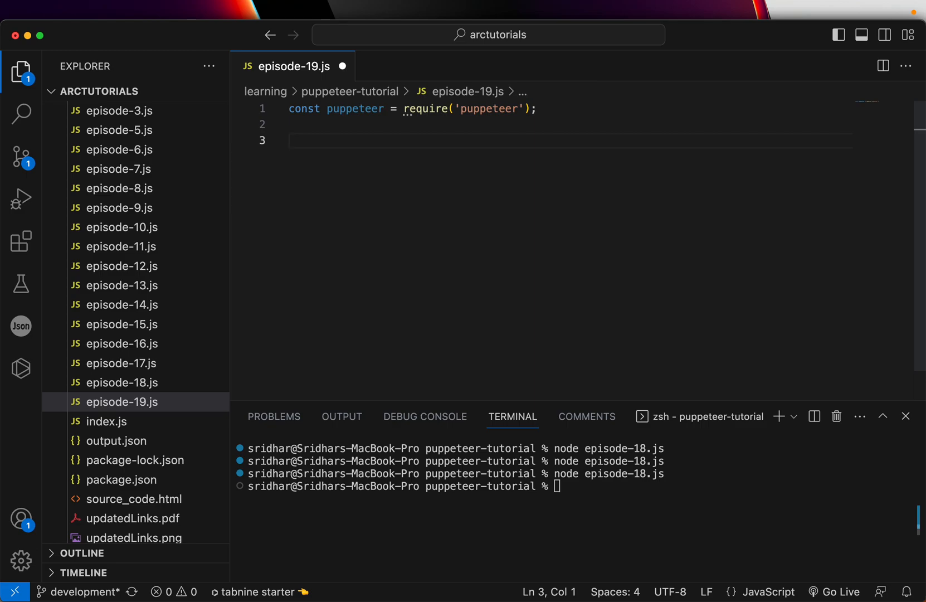
Define async checkBrokenLinks(url) with try/catch logging 'Unable to check for broken links', then save.
{"action": "type", "text": "async function checkBrokenLinks(ur"}
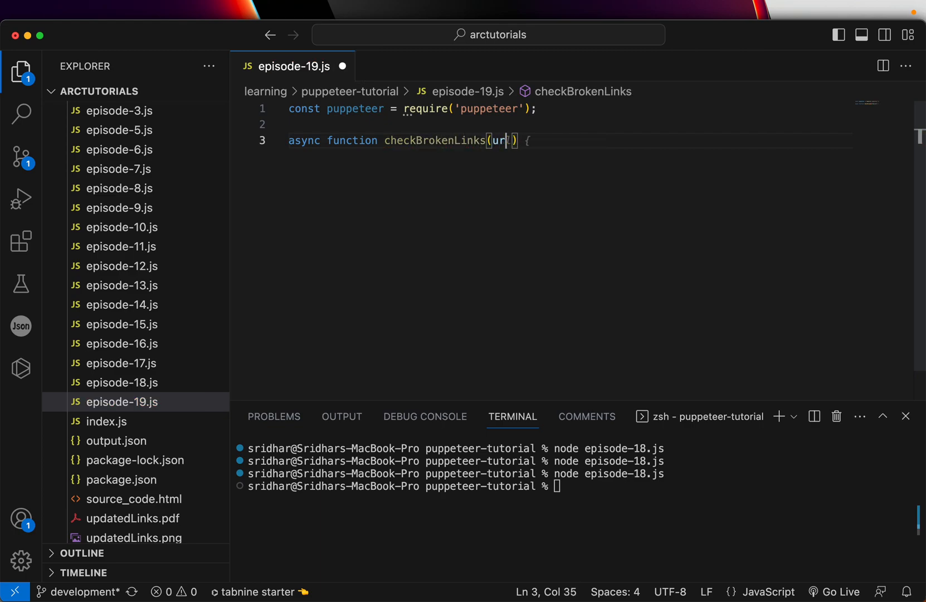
{"action": "type", "text": "l"}
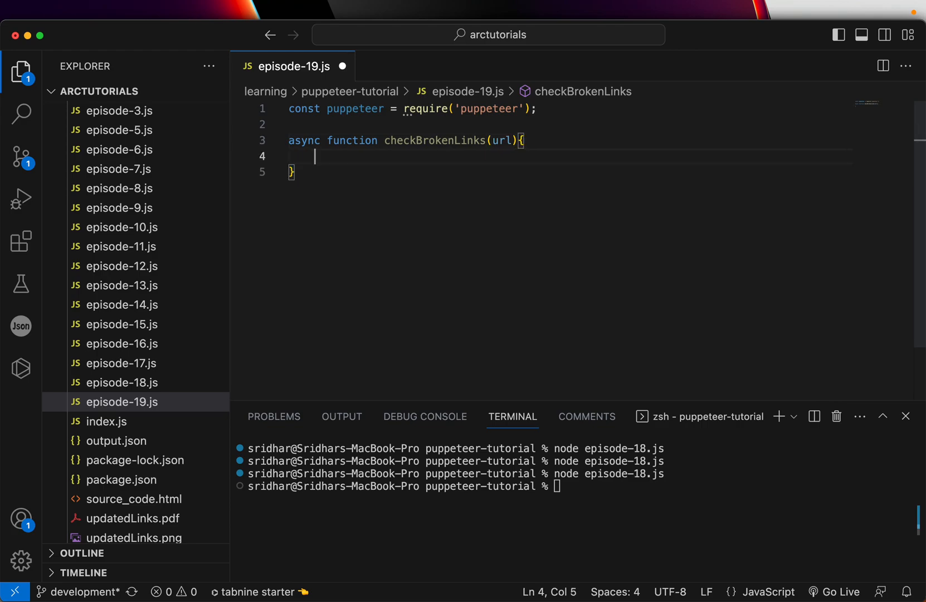
{"action": "type", "text": "try {"}
{"action": "type", "text": "console.log(e);"}
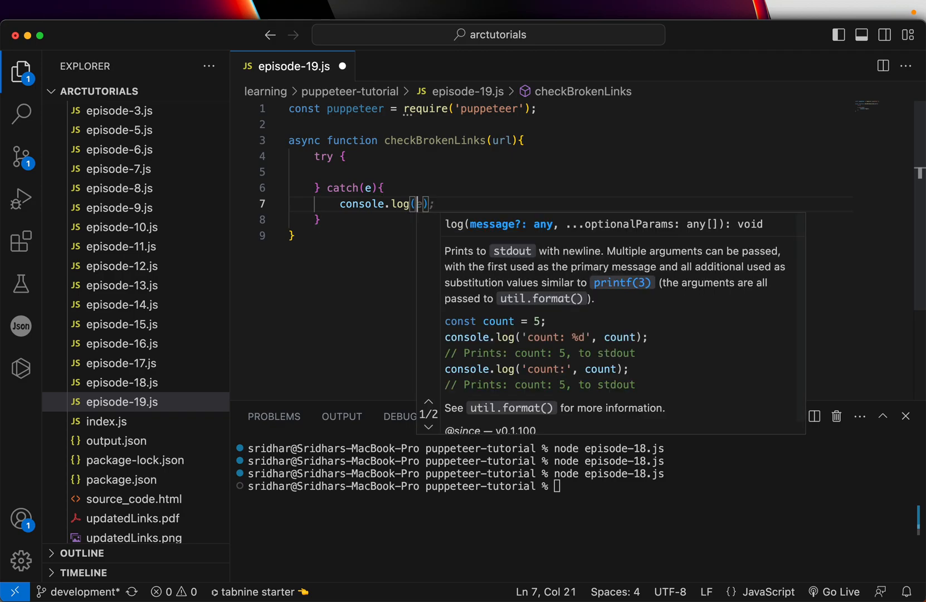
{"action": "type", "text": "'Unable to check'"}
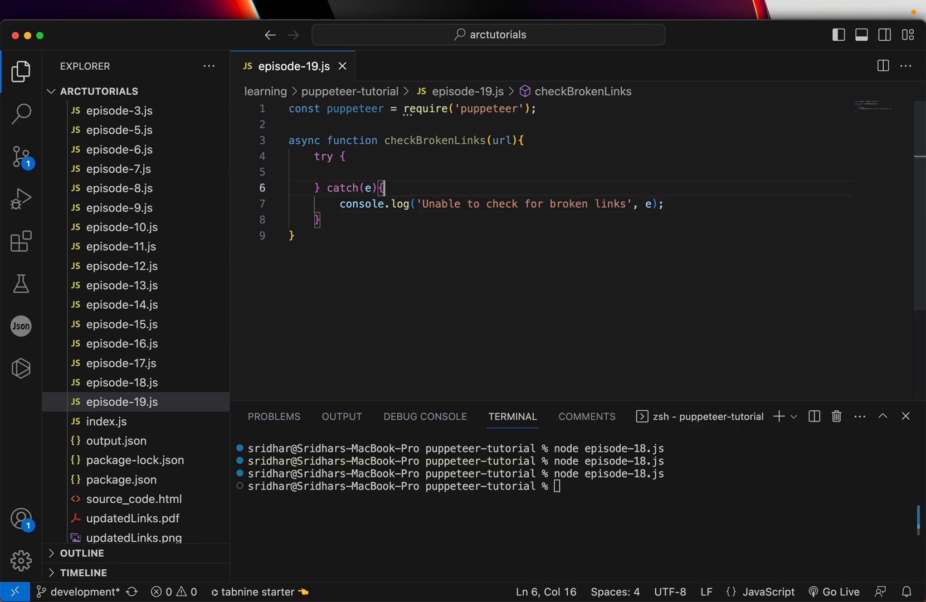
Inside the try block, launch the browser with puppeteer.launch and a headless option.
{"action": "key", "text": "Enter"}
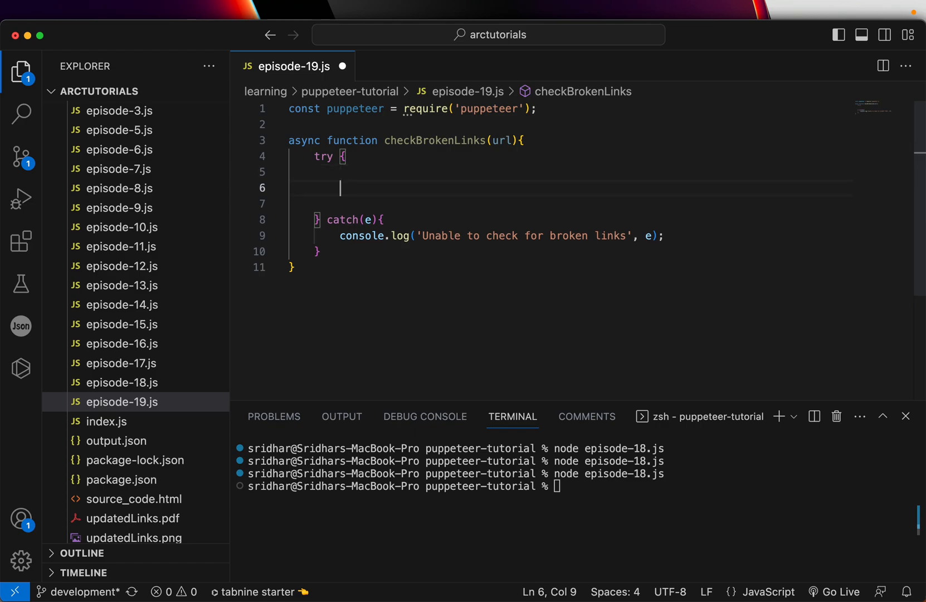
{"action": "type", "text": "const brow"}
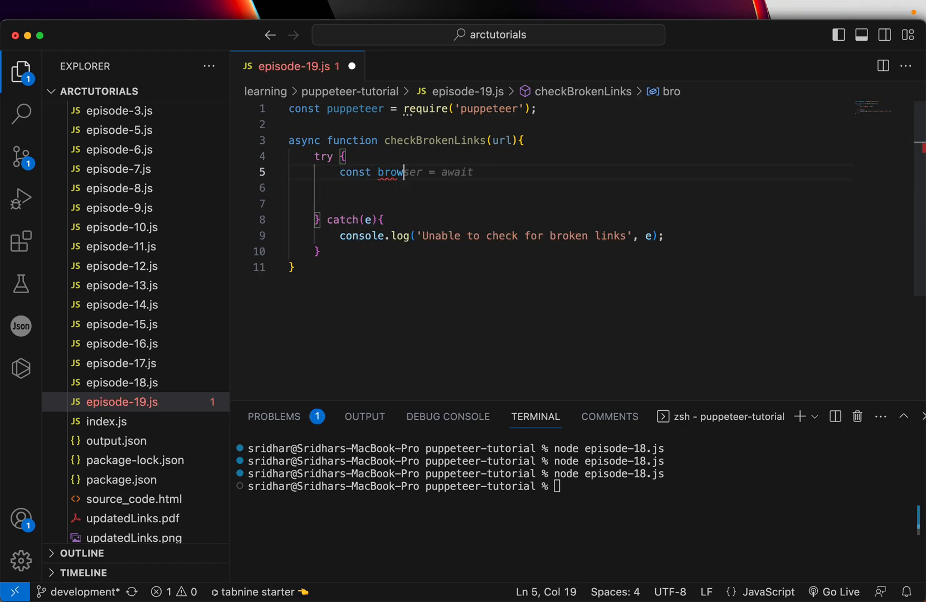
{"action": "type", "text": "er = await"}
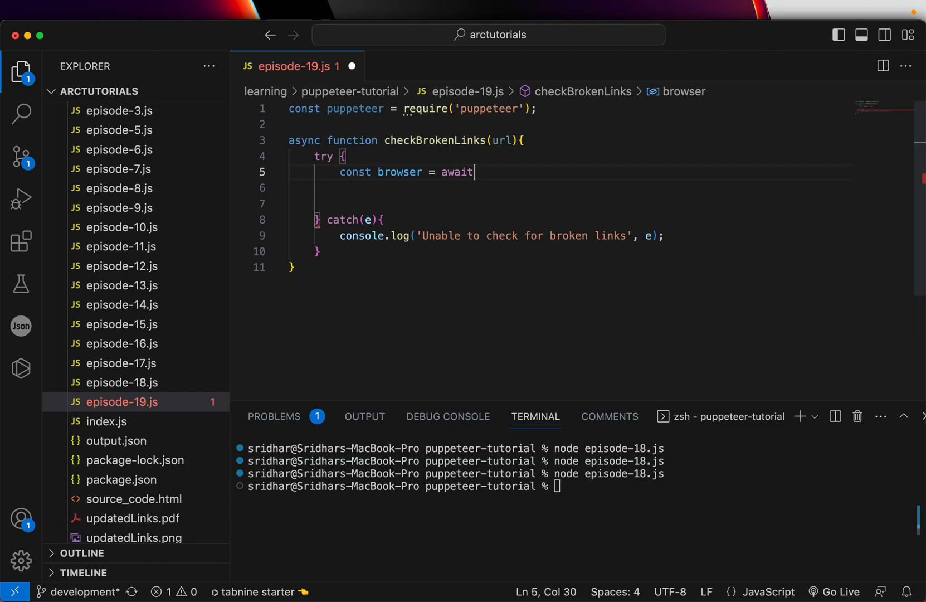
{"action": "type", "text": "puppeteer"}
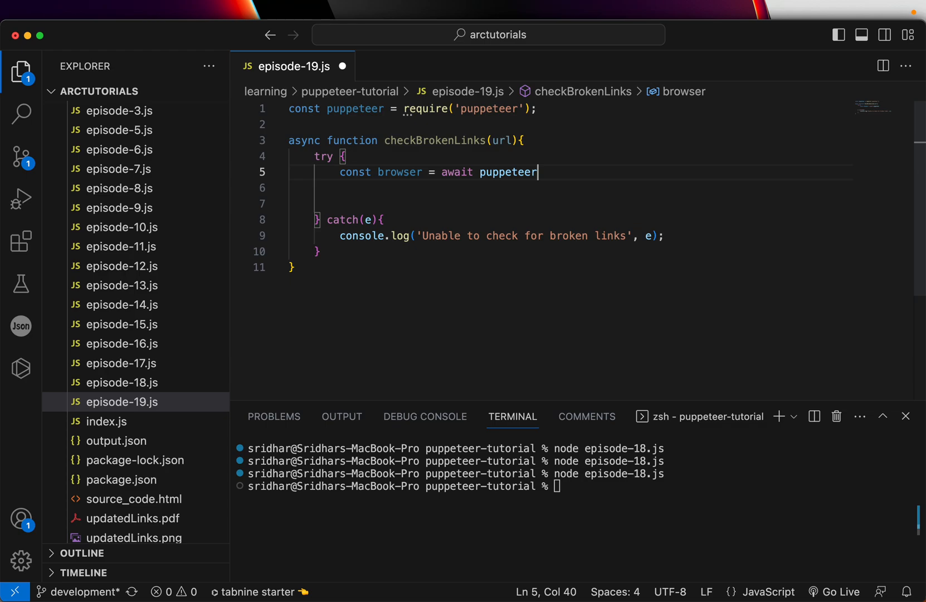
{"action": "type", "text": ".launch"}
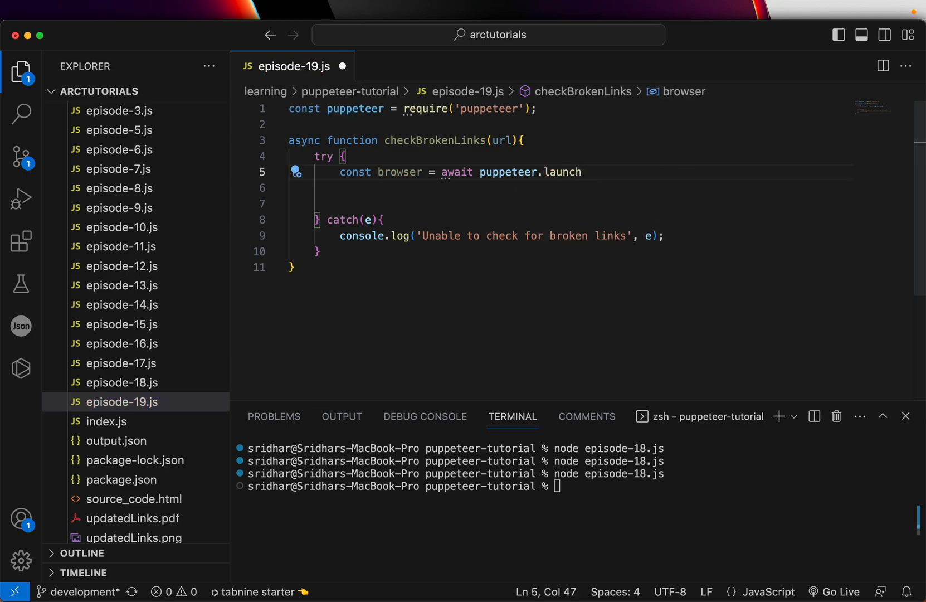
{"action": "type", "text": "({headless: true})"}
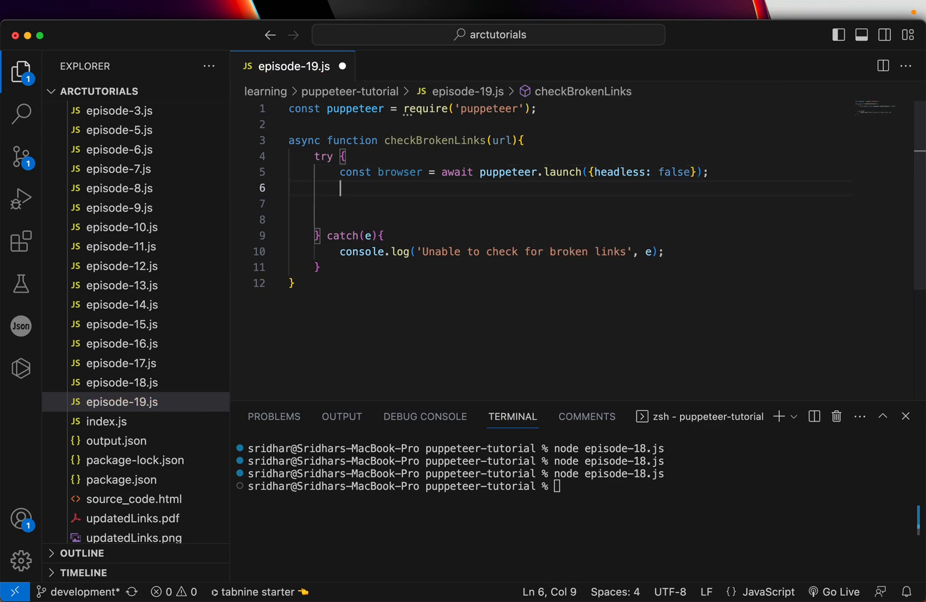
Open a new page with browser.newPage() and navigate it to url with page.goto.
{"action": "key", "text": "Enter"}
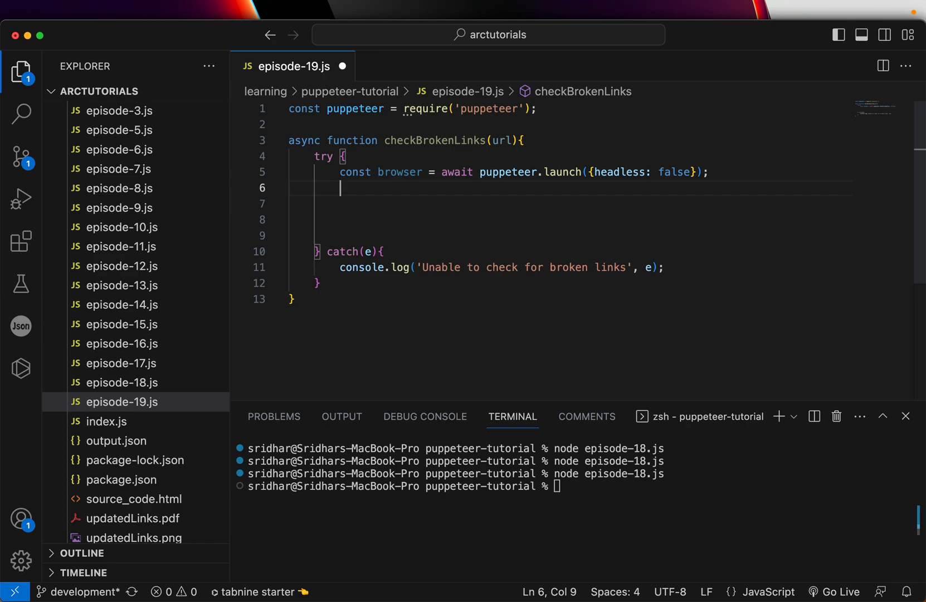
{"action": "type", "text": "const page = await browser.new"}
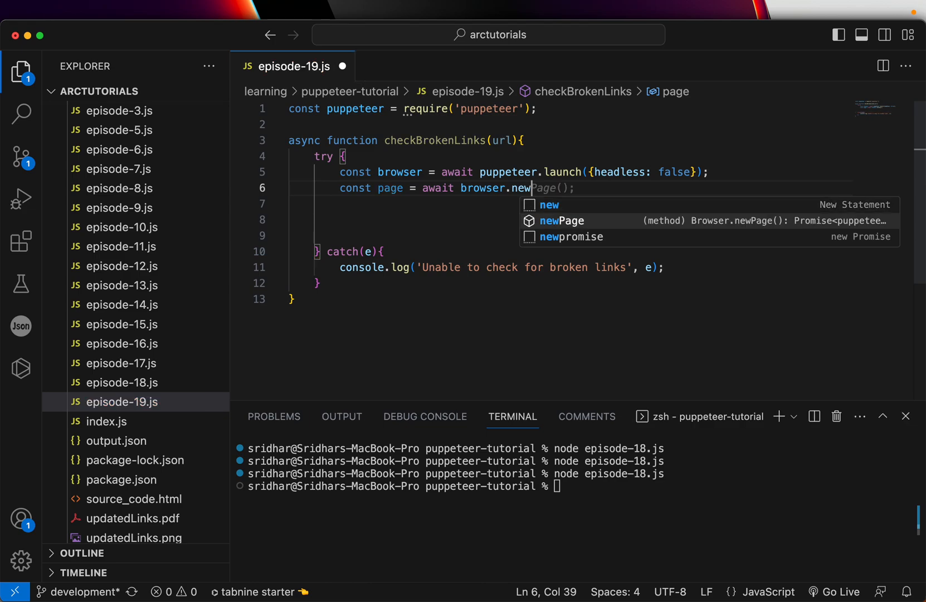
{"action": "key", "text": "Enter"}
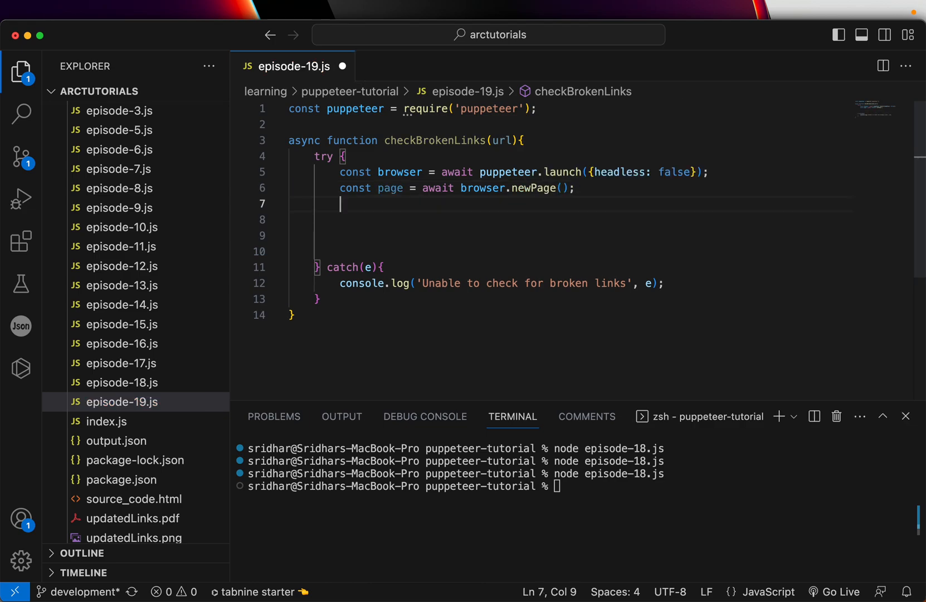
{"action": "key", "text": "Enter"}
{"action": "type", "text": "await pa"}
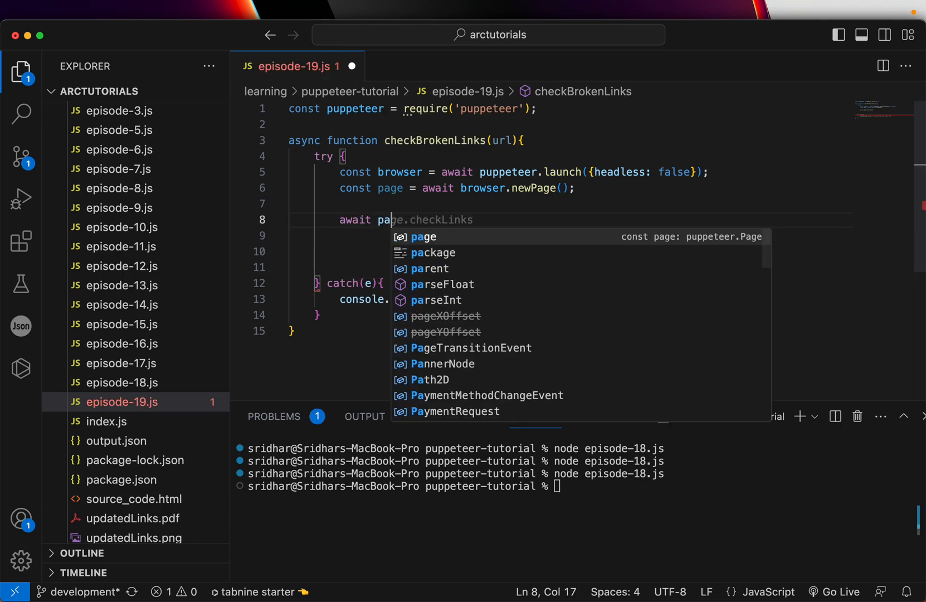
{"action": "type", "text": "goto(url);"}
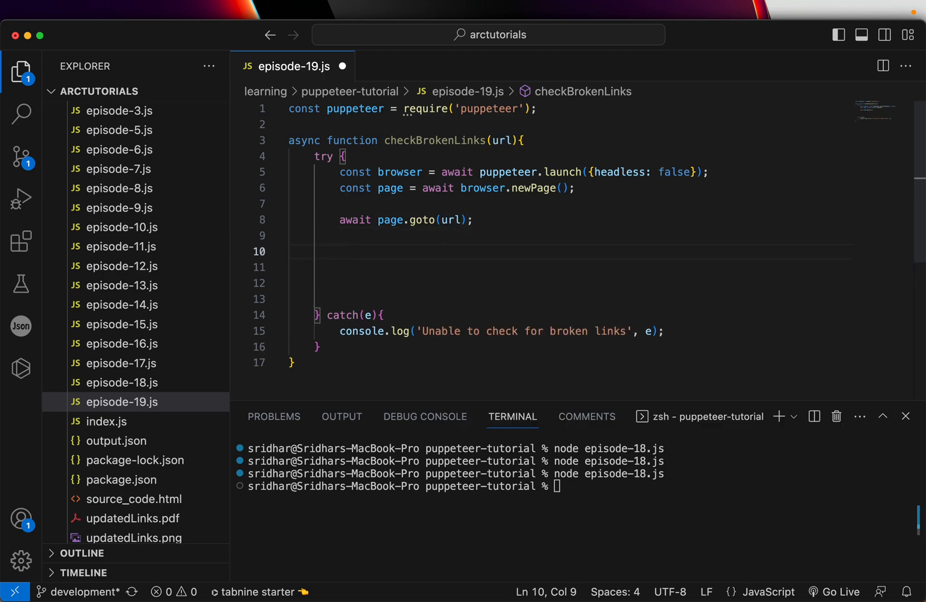
Add const links = await page.$$eval('a', anchors => anchors.map(a => a.href)).
{"action": "type", "text": "const links = await page."}
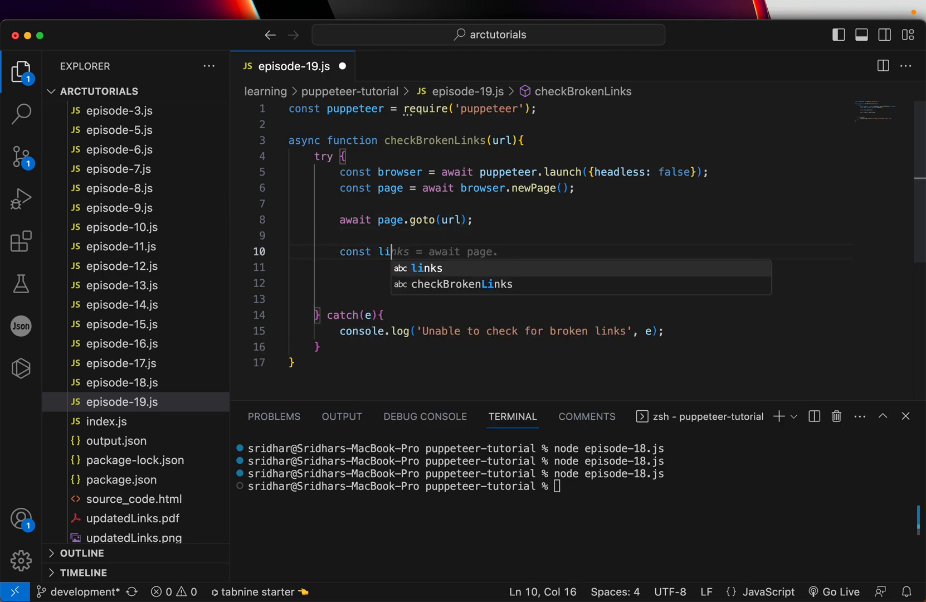
{"action": "key", "text": "Tab"}
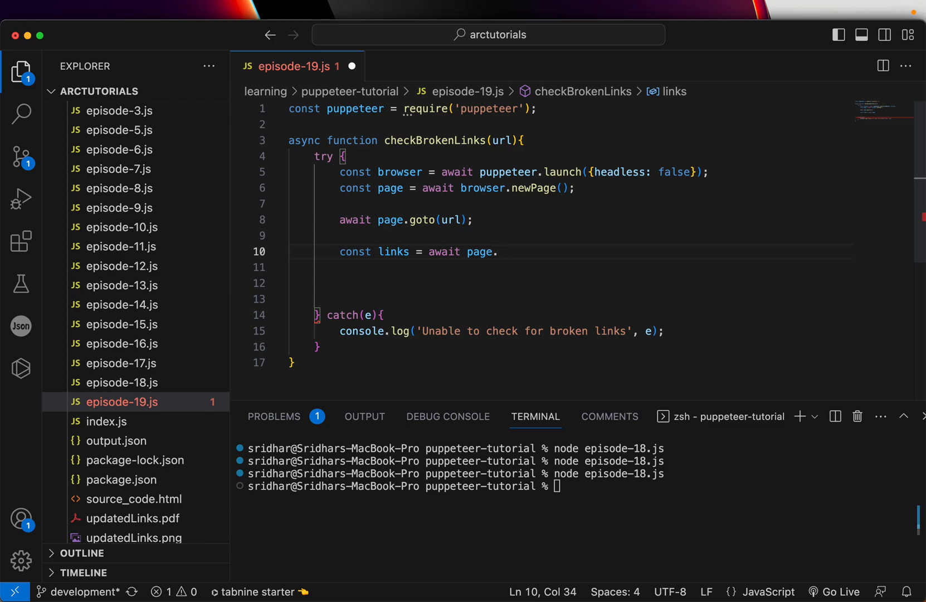
{"action": "type", "text": "$$eval"}
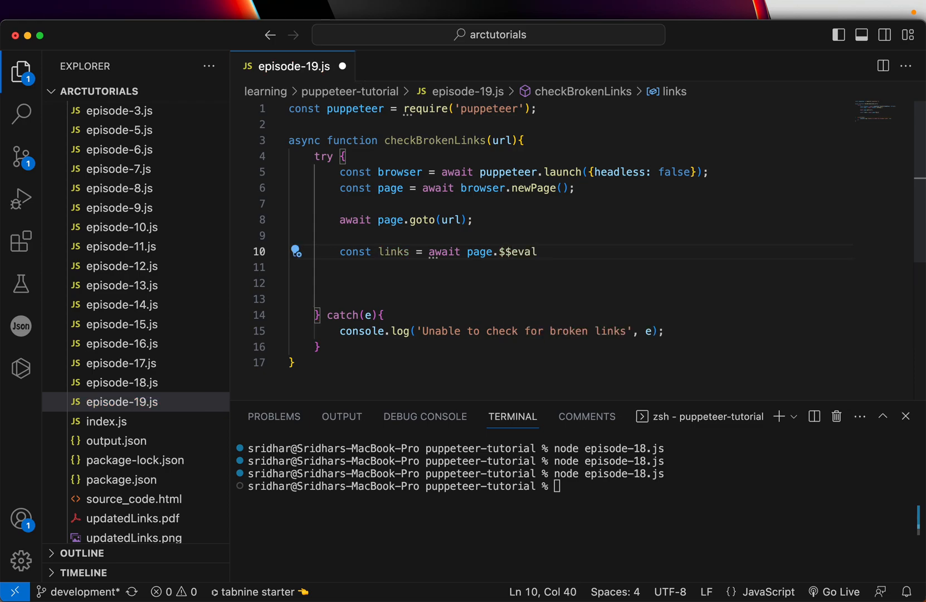
{"action": "type", "text": "('links'"}
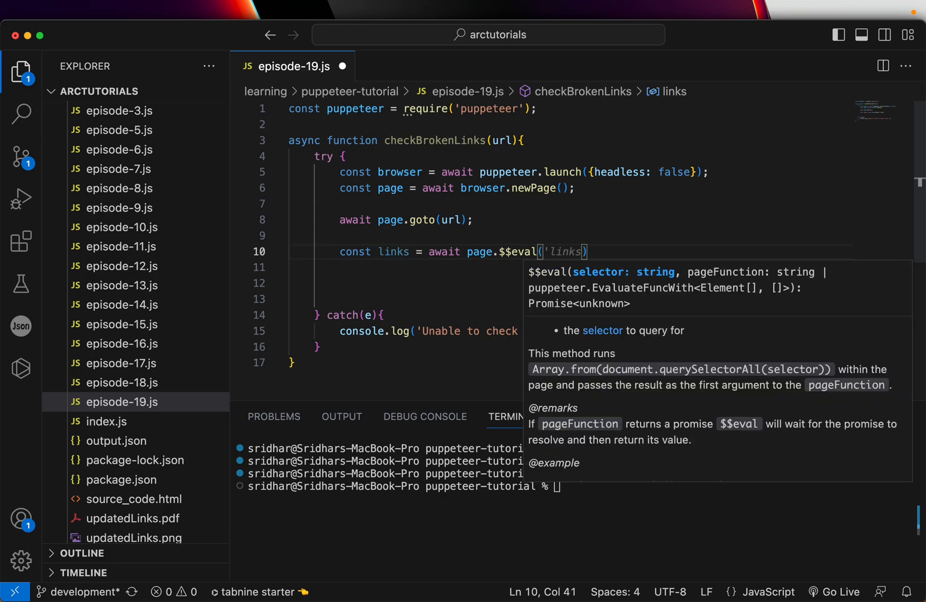
{"action": "type", "text": "angular"}
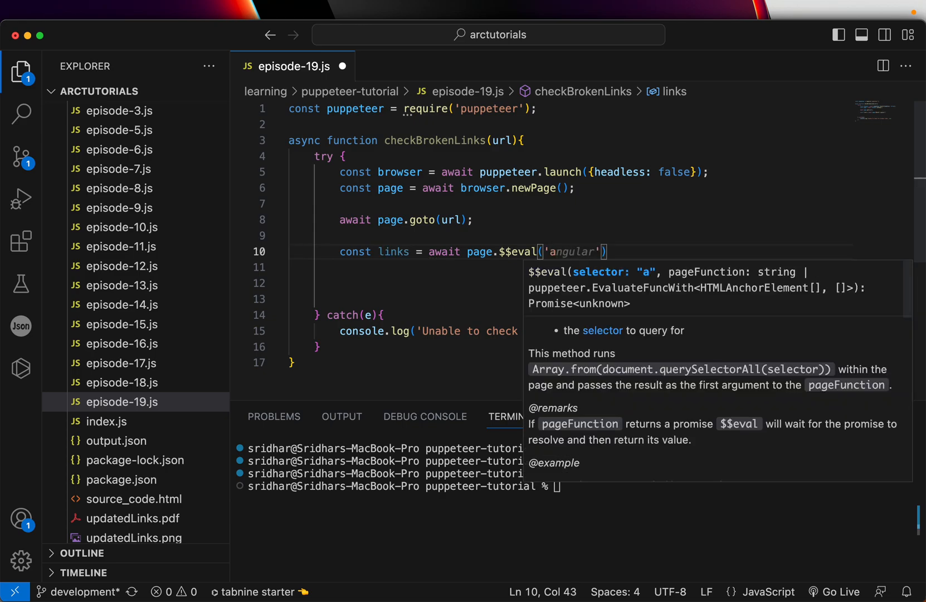
{"action": "type", "text": "'a',"}
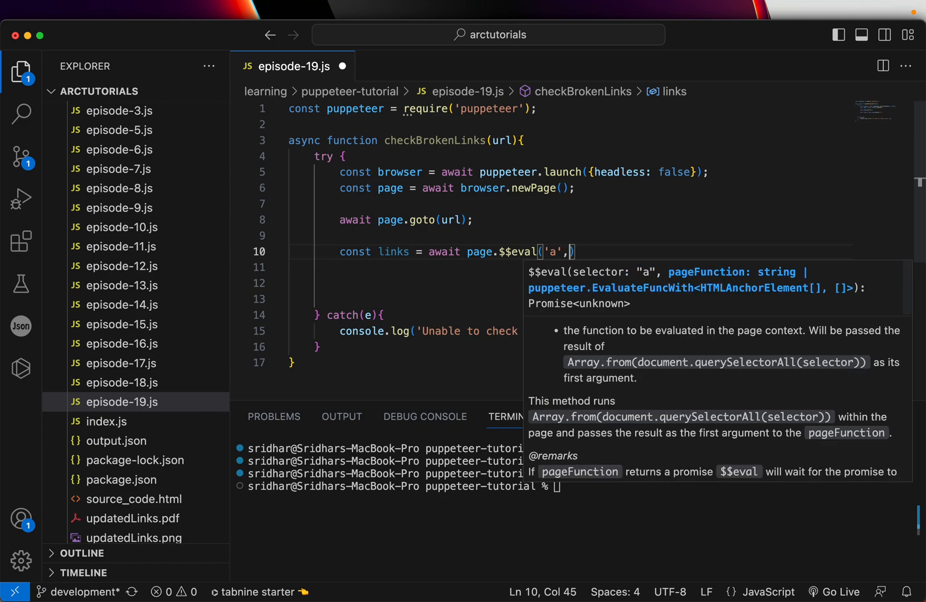
{"action": "type", "text": "anchors ="}
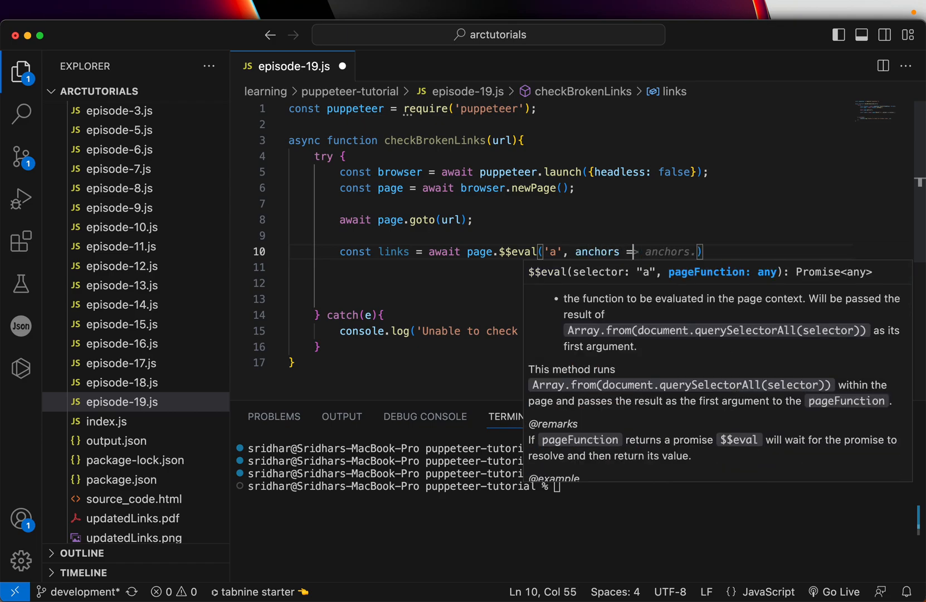
{"action": "type", "text": "anchors.length"}
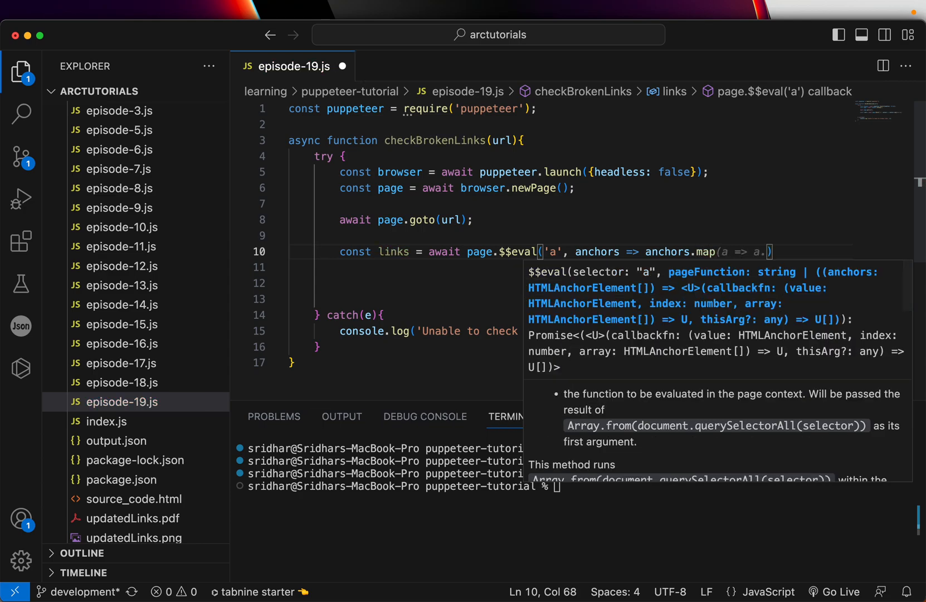
{"action": "type", "text": "href"}
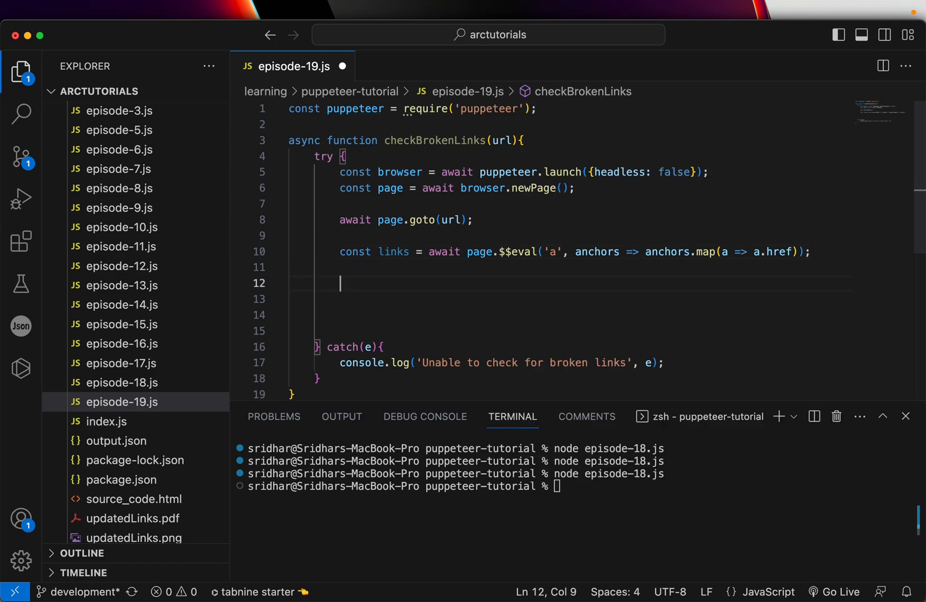
Declare an empty brokenLinks array and start a for loop over links.
{"action": "type", "text": "const brokenLi"}
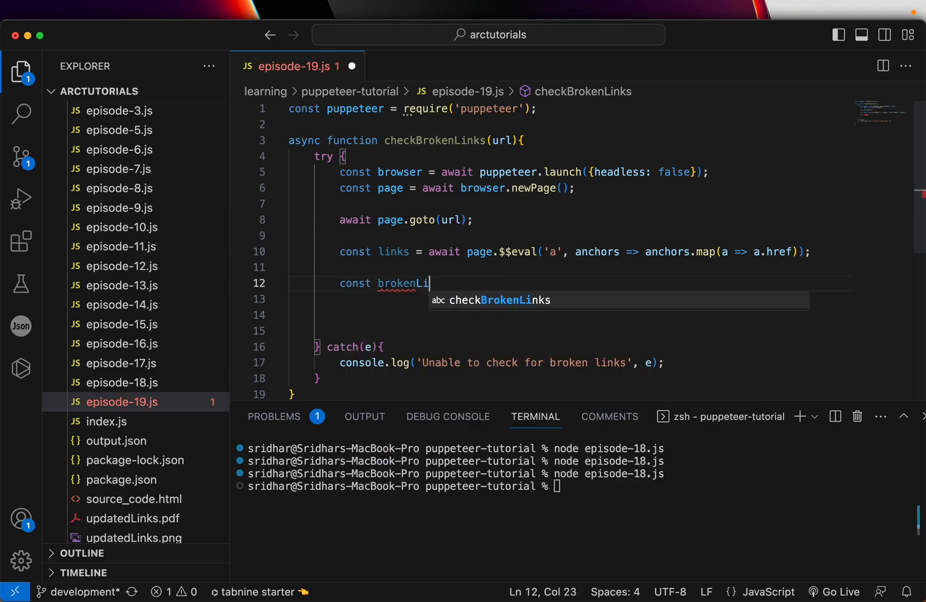
{"action": "type", "text": "nks = [];"}
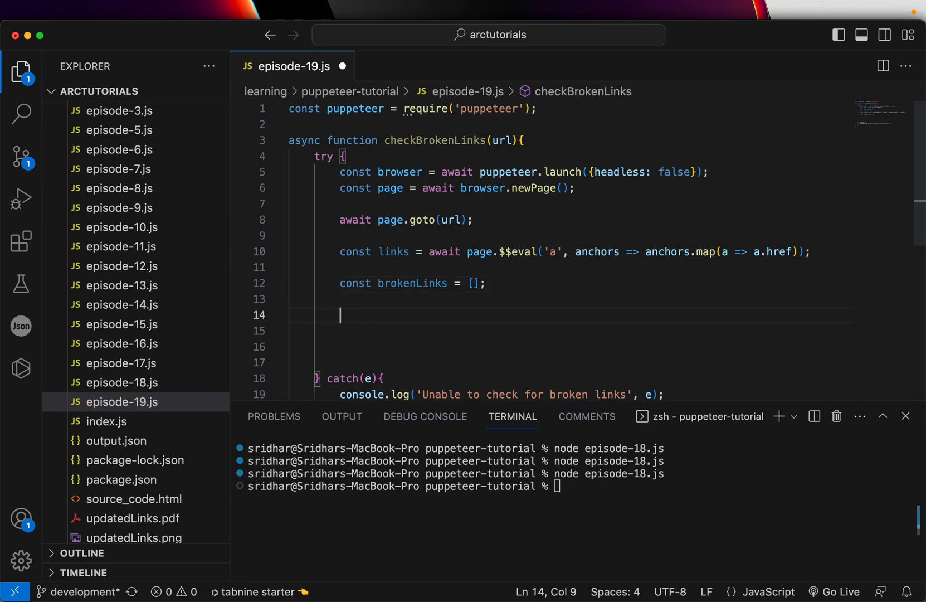
{"action": "type", "text": "for(const)"}
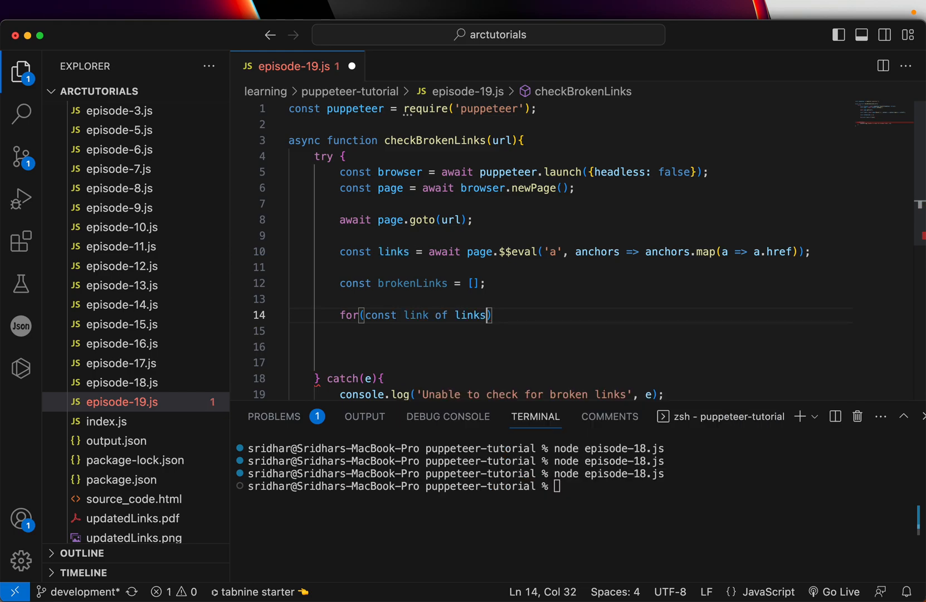
{"action": "type", "text": "{"}
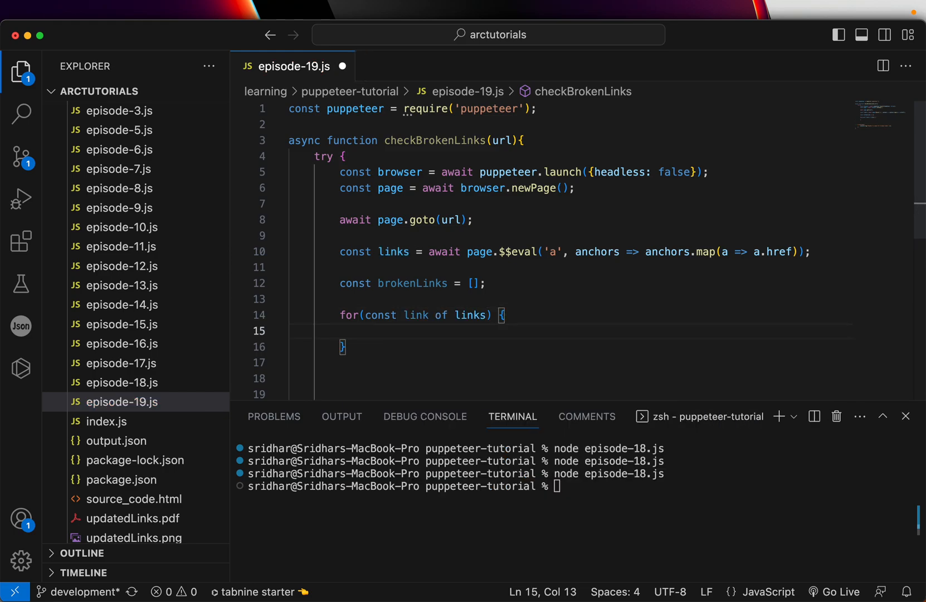
In the loop, visit each link via page.goto with networkidle0 and a 5000 ms timeout.
{"action": "type", "text": "const r"}
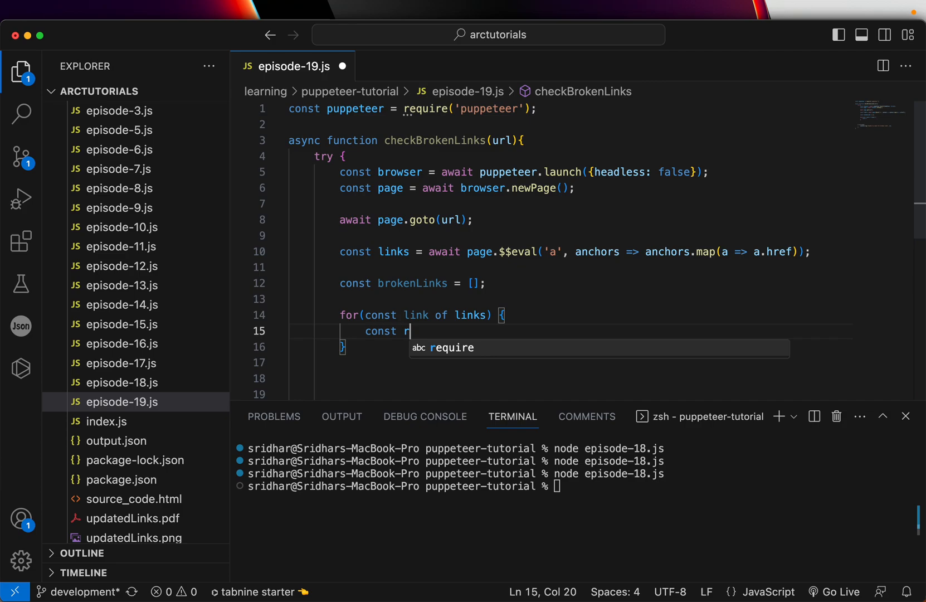
{"action": "type", "text": "esponse = await browser."}
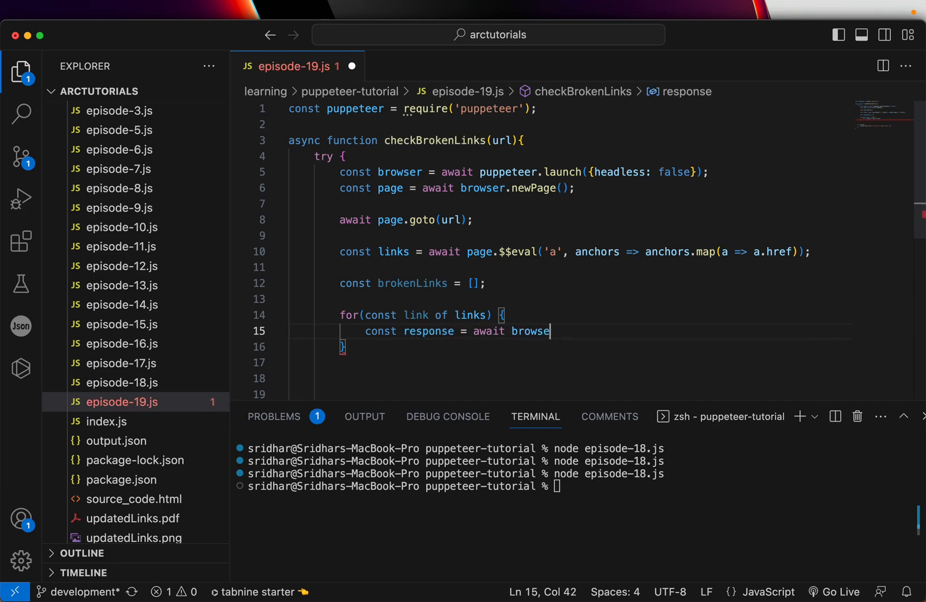
{"action": "type", "text": "page."}
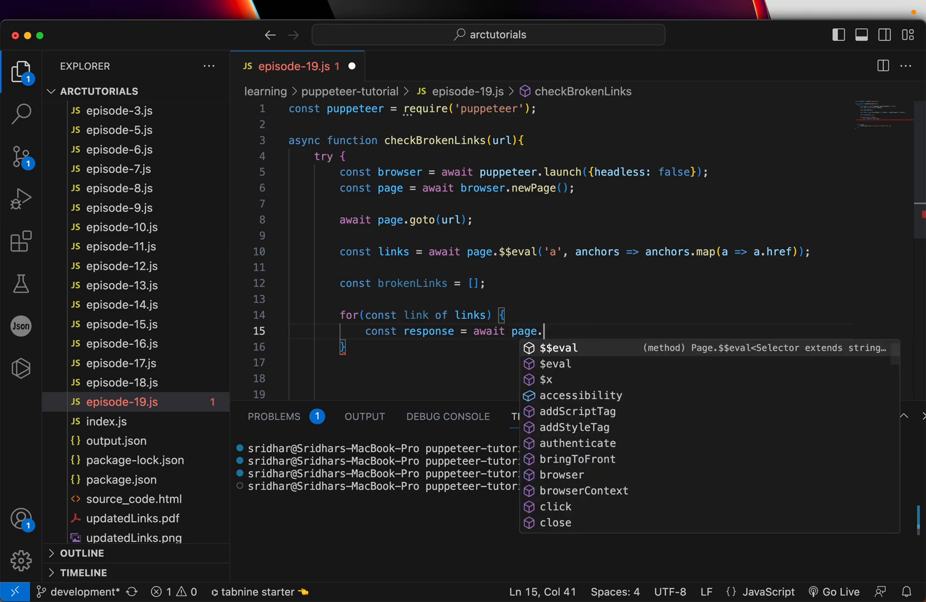
{"action": "type", "text": "goto(link.href);"}
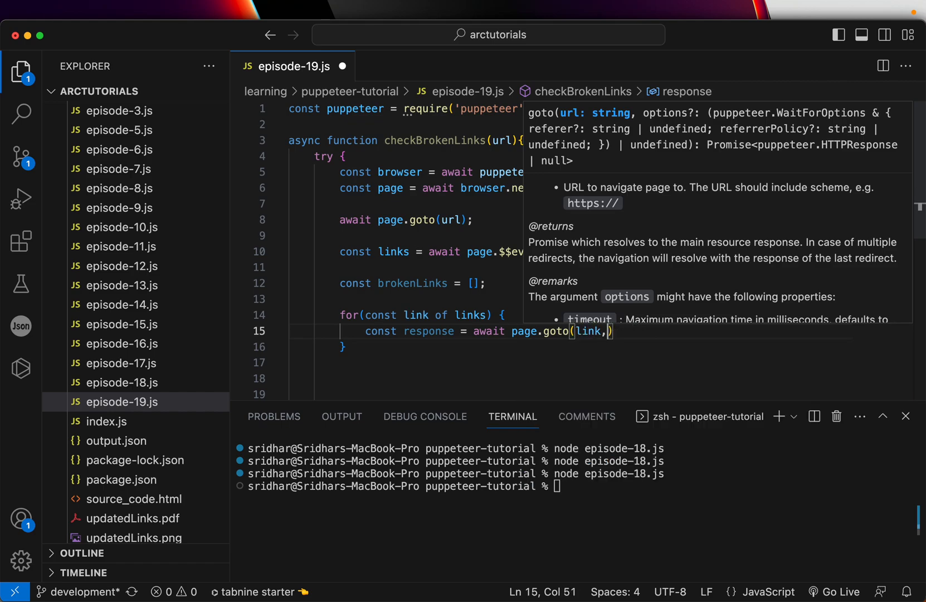
{"action": "type", "text": "anchors => anchors.map(a => a."}
{"action": "type", "text": " {"}
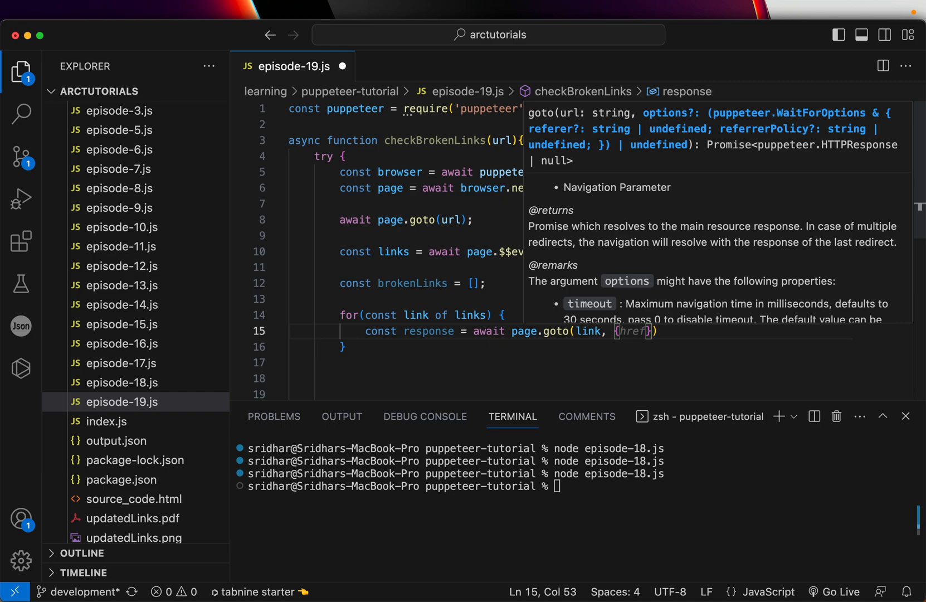
{"action": "type", "text": "waitUntil: 'networkidle0"}
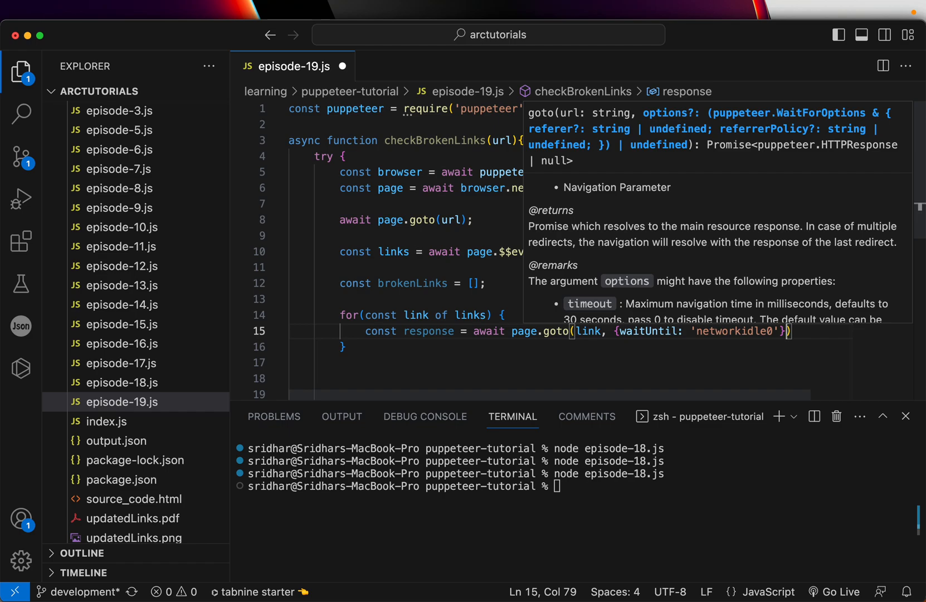
{"action": "type", "text": ", timeout: 5000"}
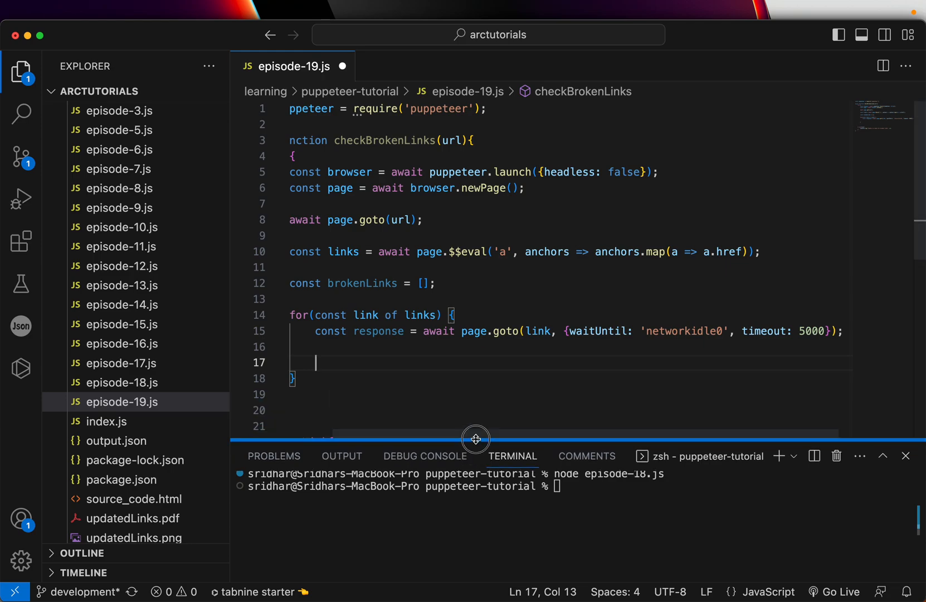
{"action": "double_click", "coordinate": [344, 252]}
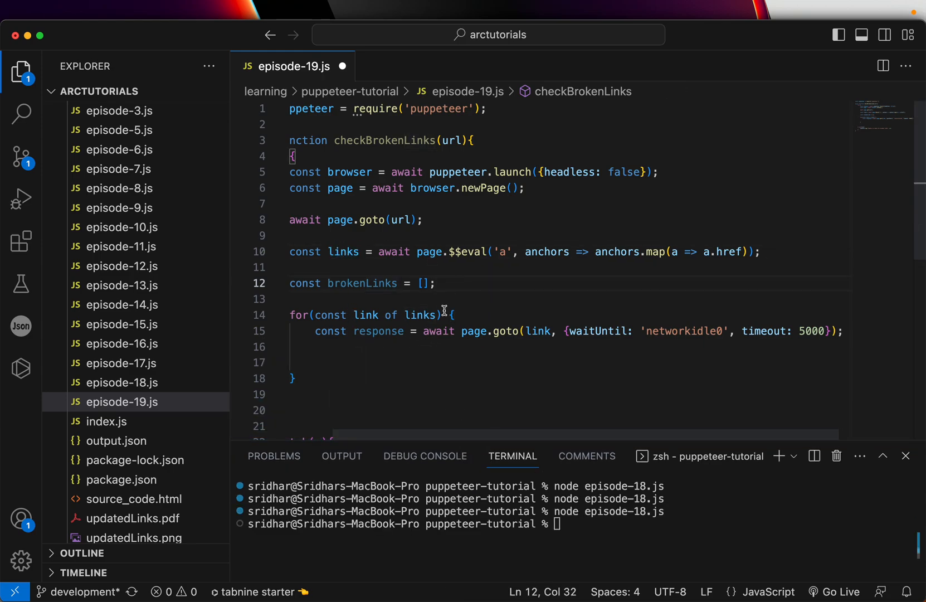
{"action": "double_click", "coordinate": [538, 331]}
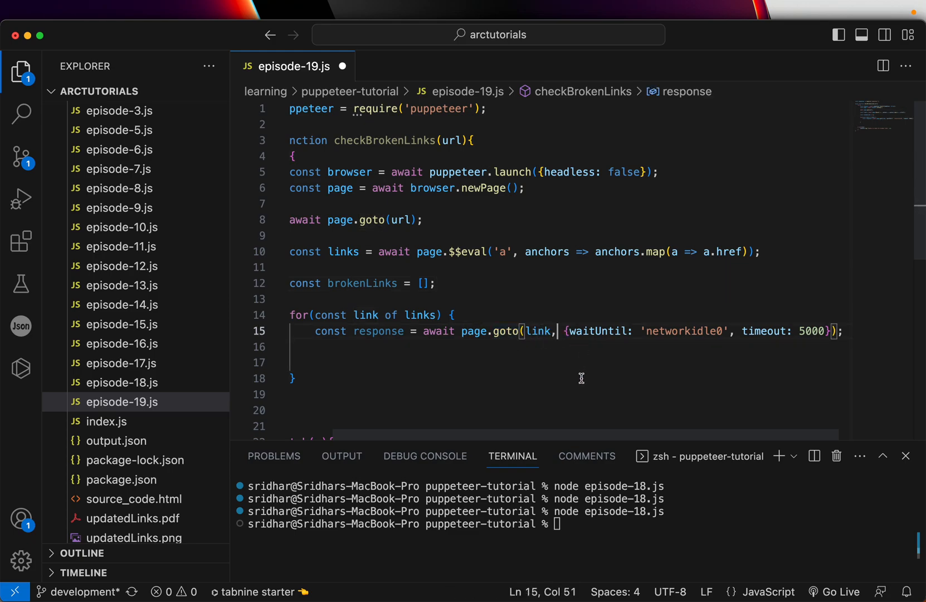
{"action": "double_click", "coordinate": [537, 331]}
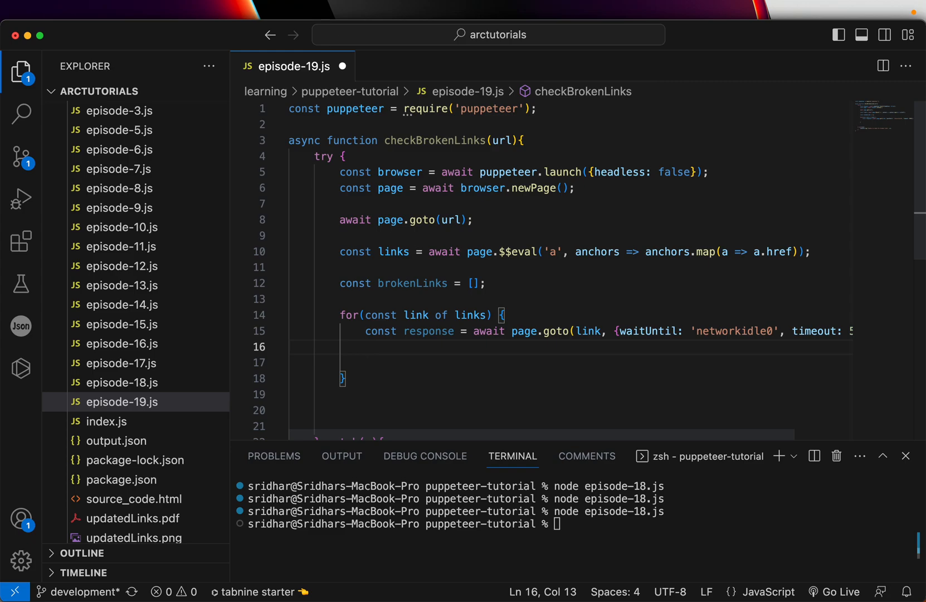
Add an if check pushing links with response status 400 or above into brokenLinks, and save.
{"action": "type", "text": "if(response.status ==="}
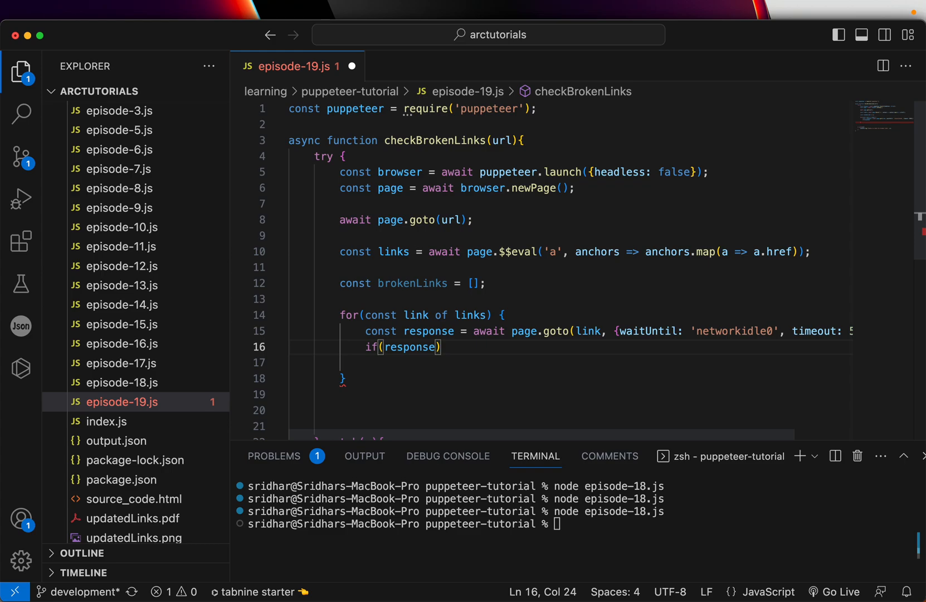
{"action": "type", "text": ".status"}
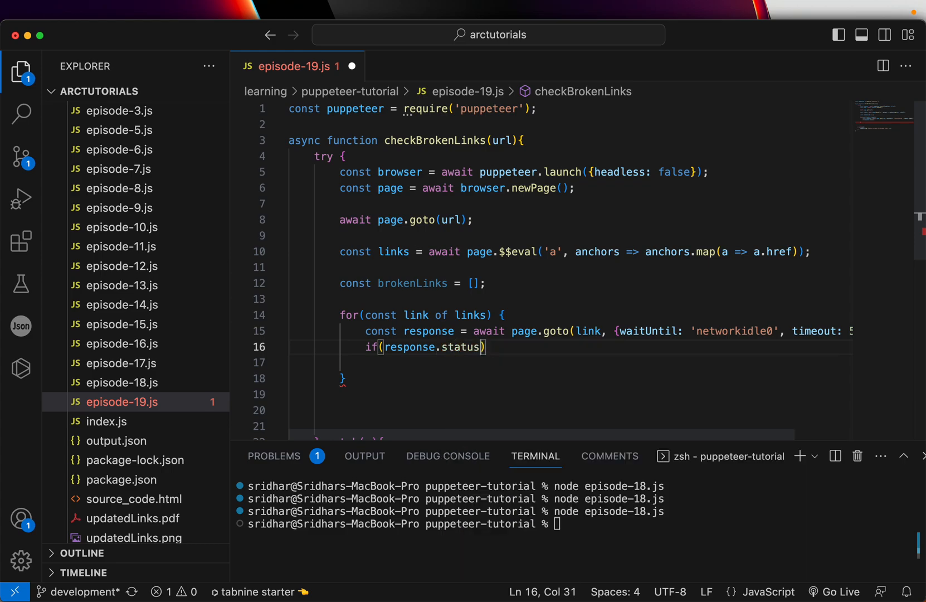
{"action": "type", "text": "()"}
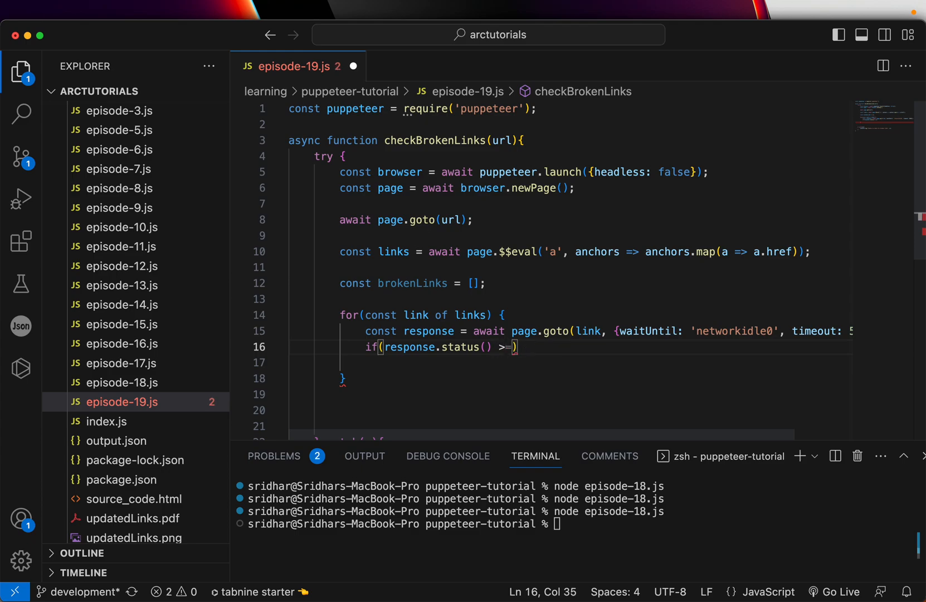
{"action": "type", "text": "40"}
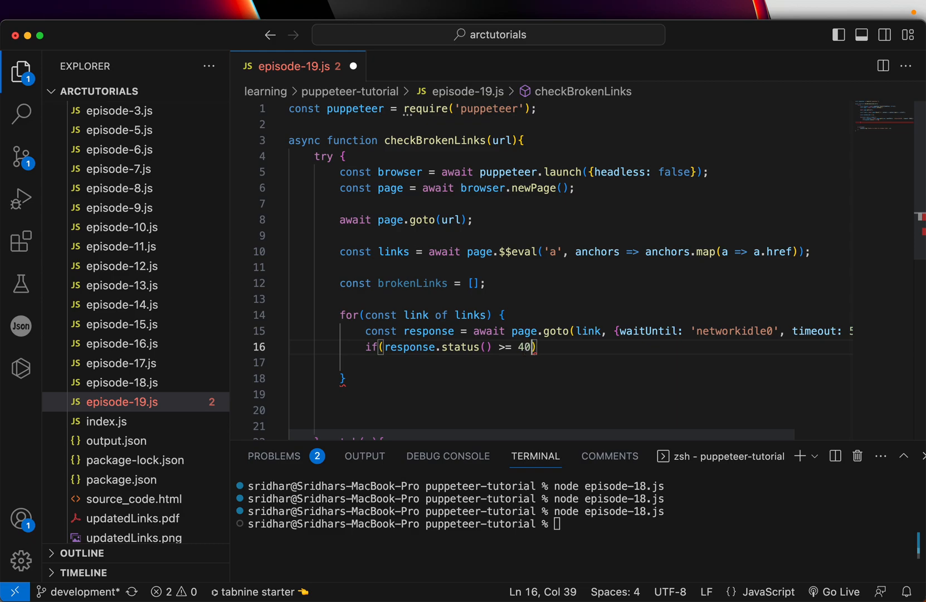
{"action": "type", "text": "0"}
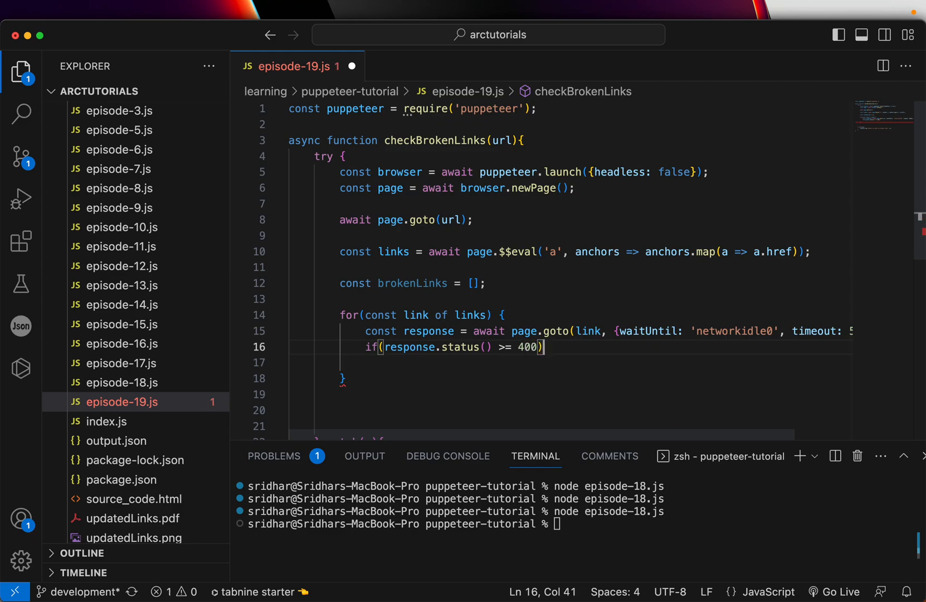
{"action": "type", "text": "{"}
{"action": "type", "text": "brokenLinks.push({link: })"}
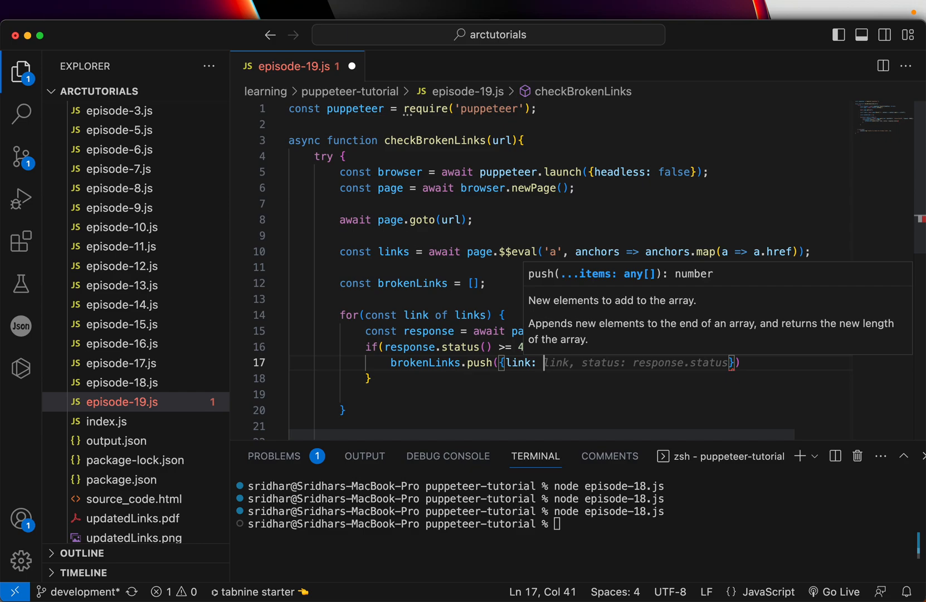
{"action": "key", "text": "Delete"}
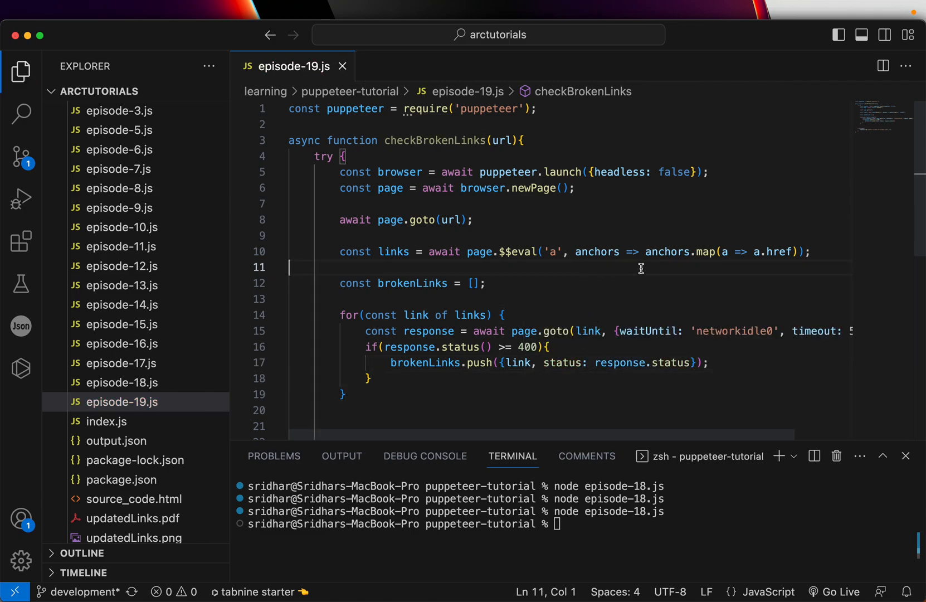
Below the loop, add console.log("Broken Links", brokenLinks), save, and clear the terminal.
{"action": "scroll", "scroll_direction": "down", "scroll_amount": 3}
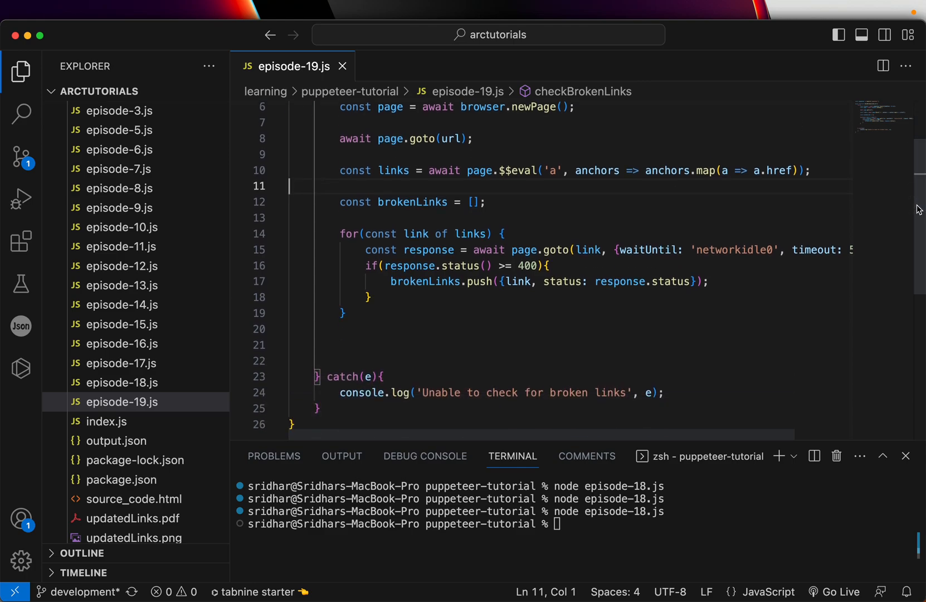
{"action": "left_click", "coordinate": [369, 297]}
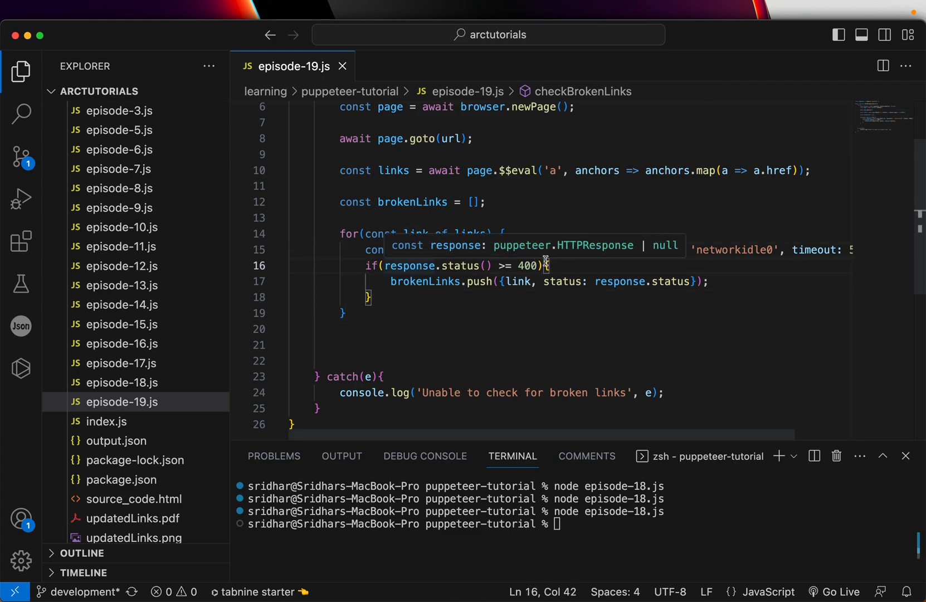
{"action": "mouse_move", "coordinate": [576, 342]}
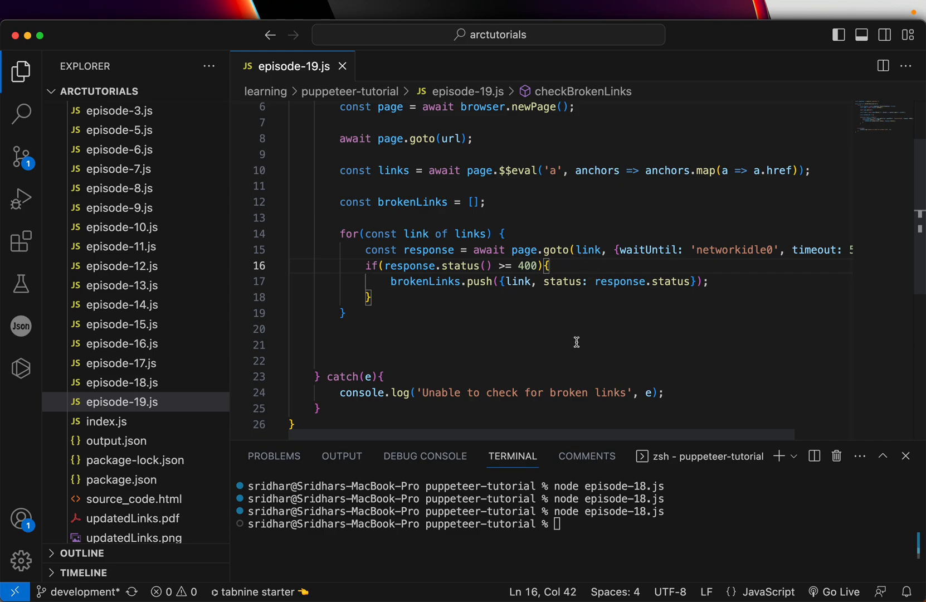
{"action": "mouse_move", "coordinate": [572, 348]}
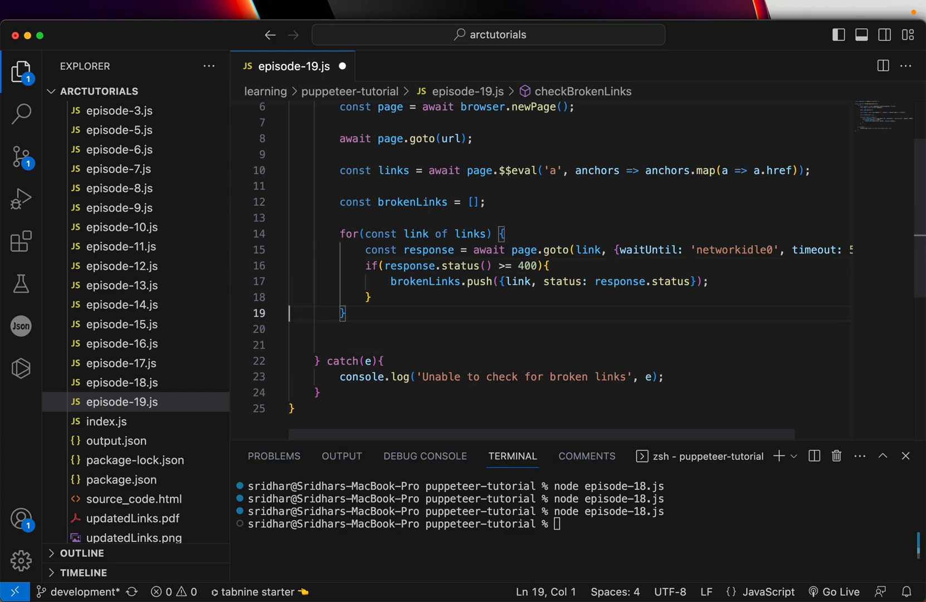
{"action": "key", "text": "Enter"}
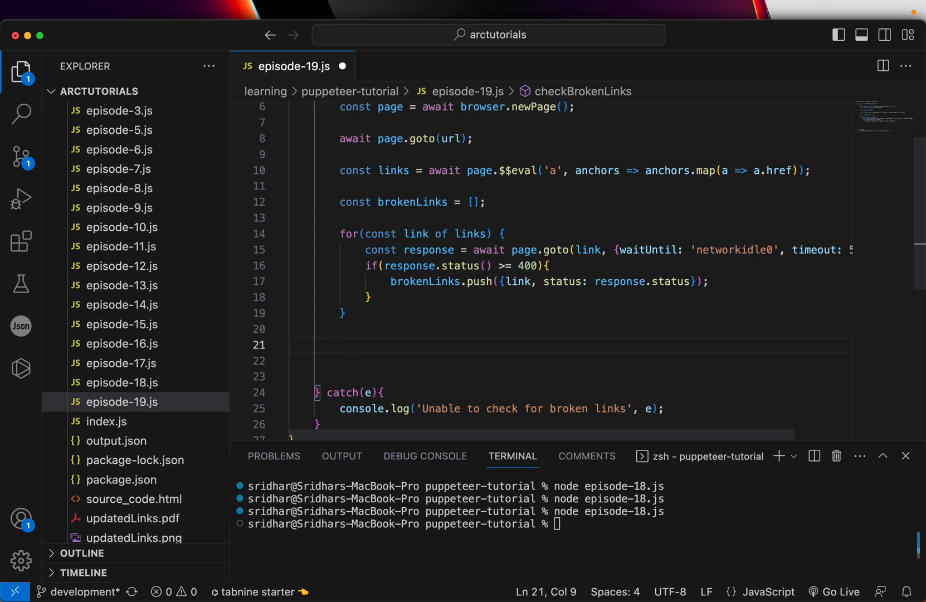
{"action": "type", "text": "console.log(brokenLinks);"}
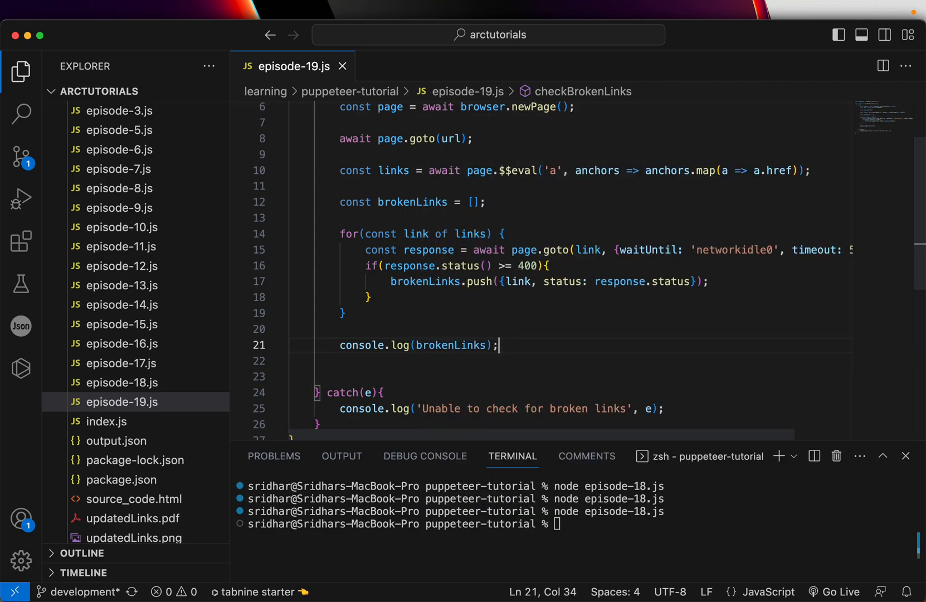
{"action": "left_click", "coordinate": [414, 345]}
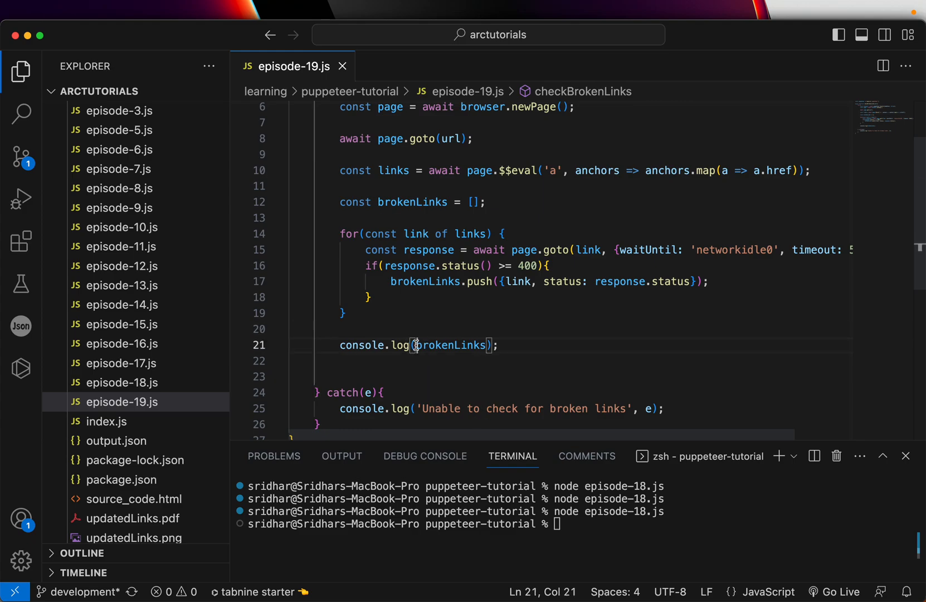
{"action": "type", "text": "\"Broken Links\","}
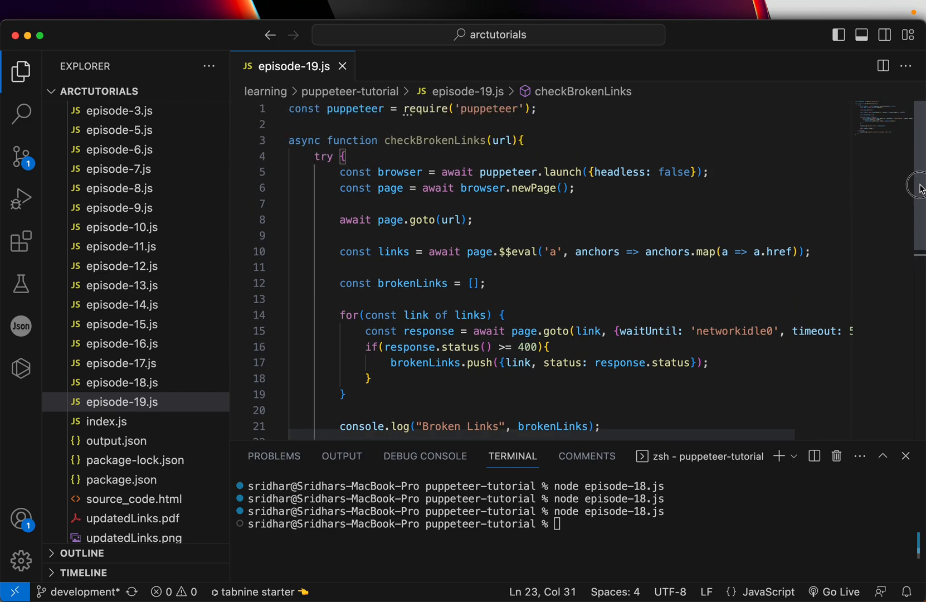
{"action": "scroll", "scroll_direction": "down", "scroll_amount": 3}
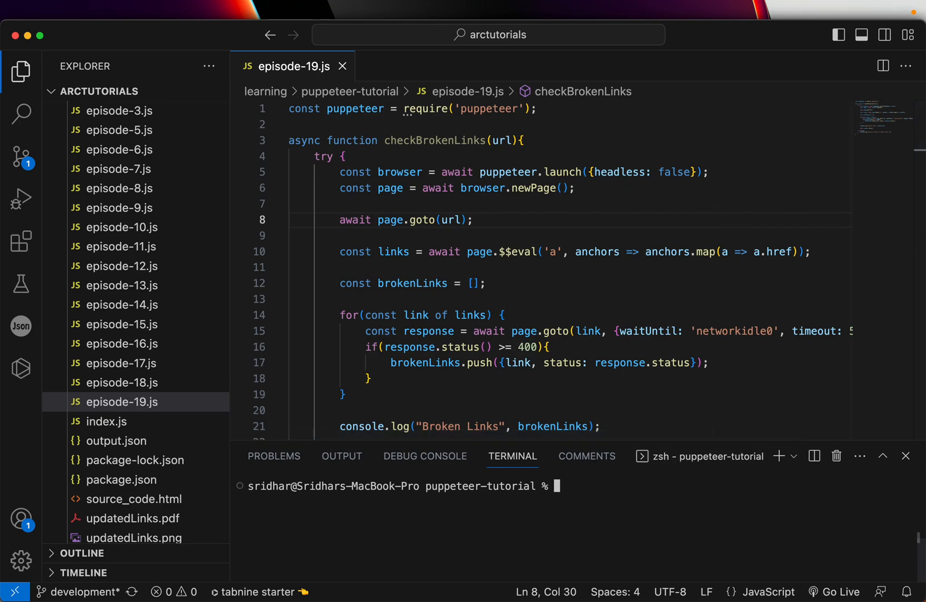
Type the command node episode-19.js in the terminal.
{"action": "type", "text": "node episode-"}
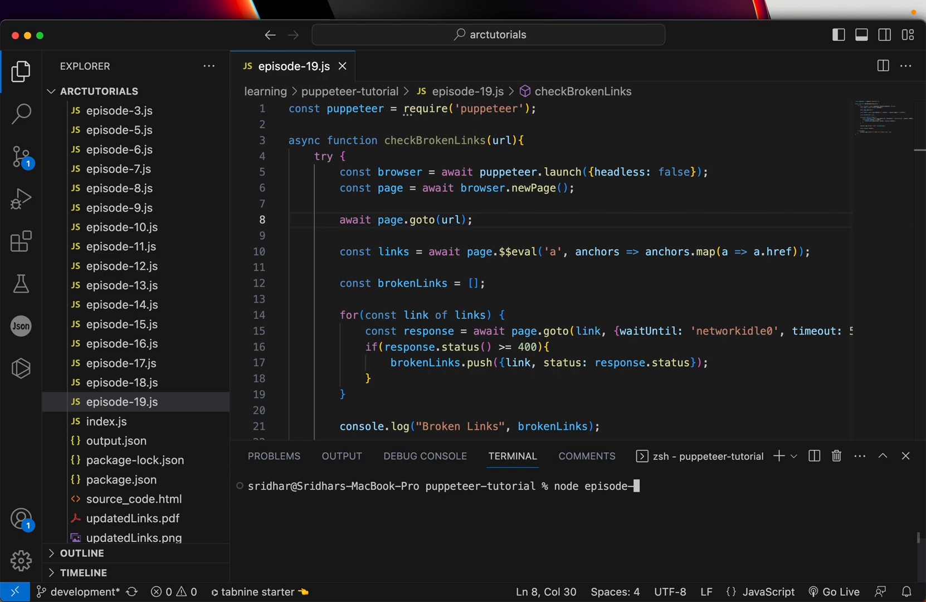
{"action": "type", "text": "19.js"}
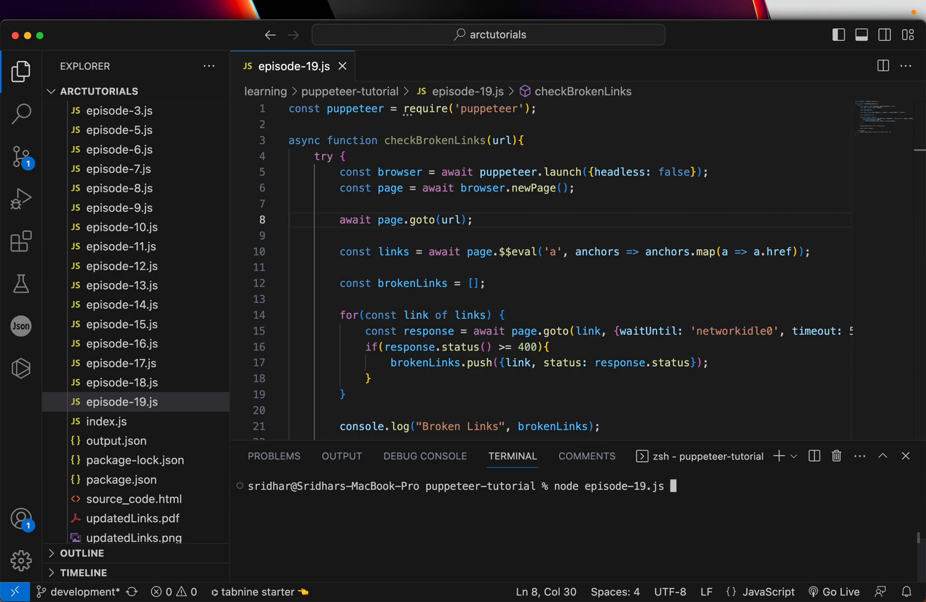
{"action": "scroll", "scroll_direction": "down", "scroll_amount": 3}
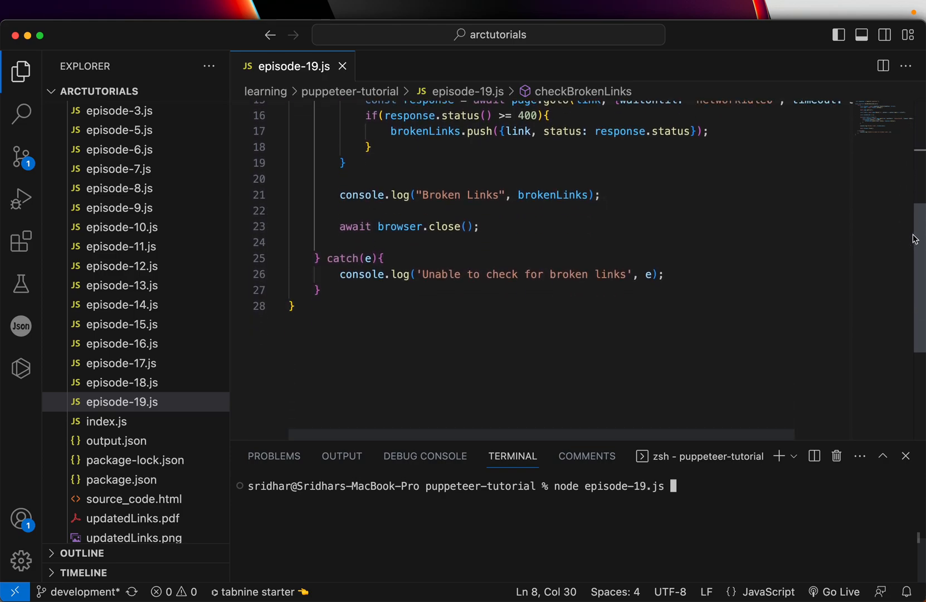
{"action": "type", "text": "checkBrokenLinks('"}
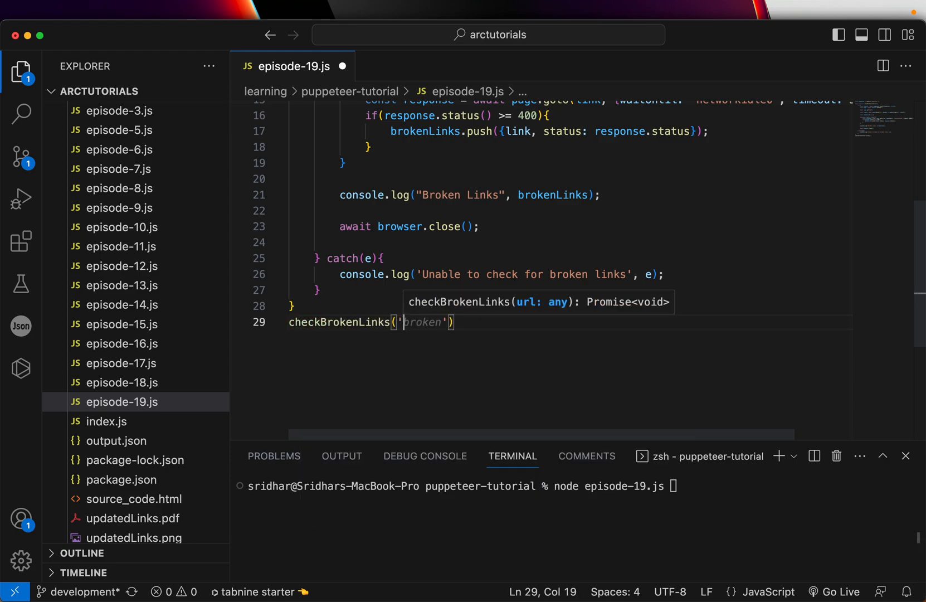
{"action": "type", "text": "https"}
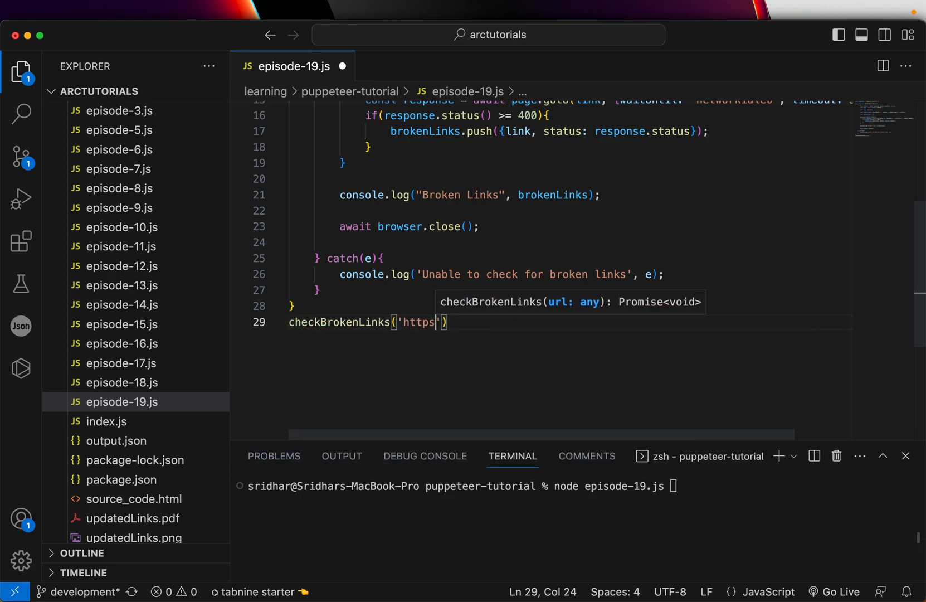
{"action": "type", "text": "://example.com"}
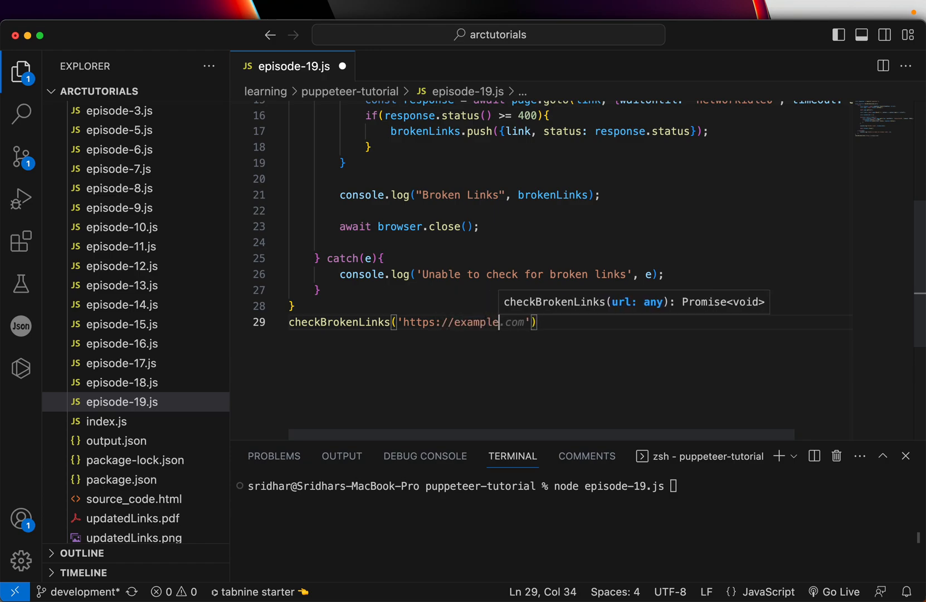
{"action": "type", "text": "/example"}
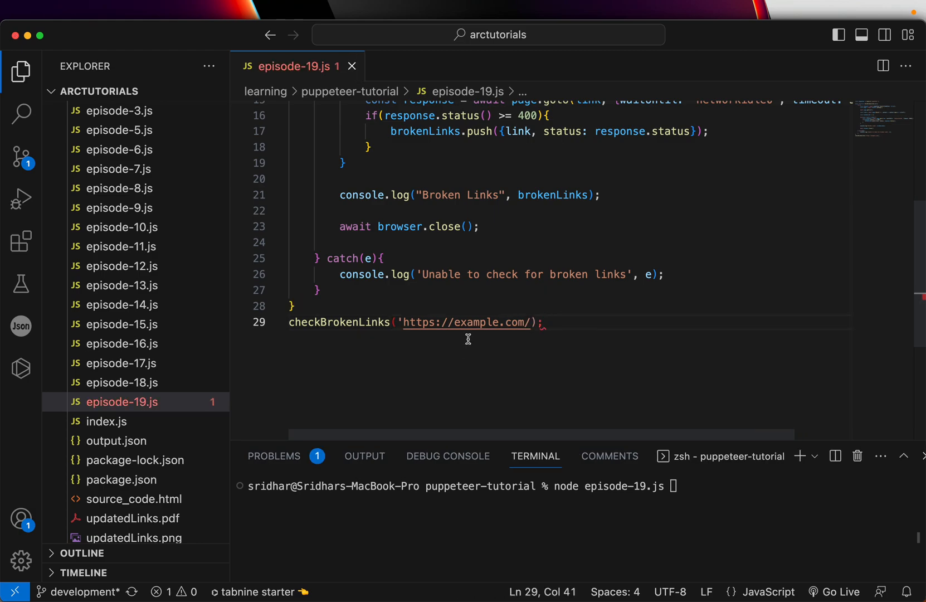
{"action": "type", "text": ", 'https://example.com'"}
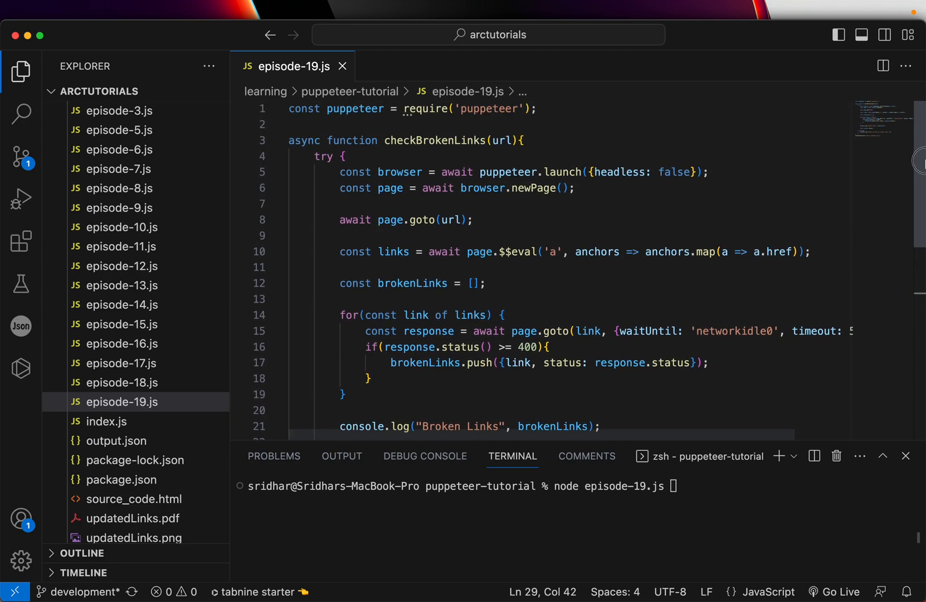
Run node episode-19.js, review the empty Broken Links [] output, and type clear.
{"action": "scroll", "scroll_direction": "down", "scroll_amount": 3}
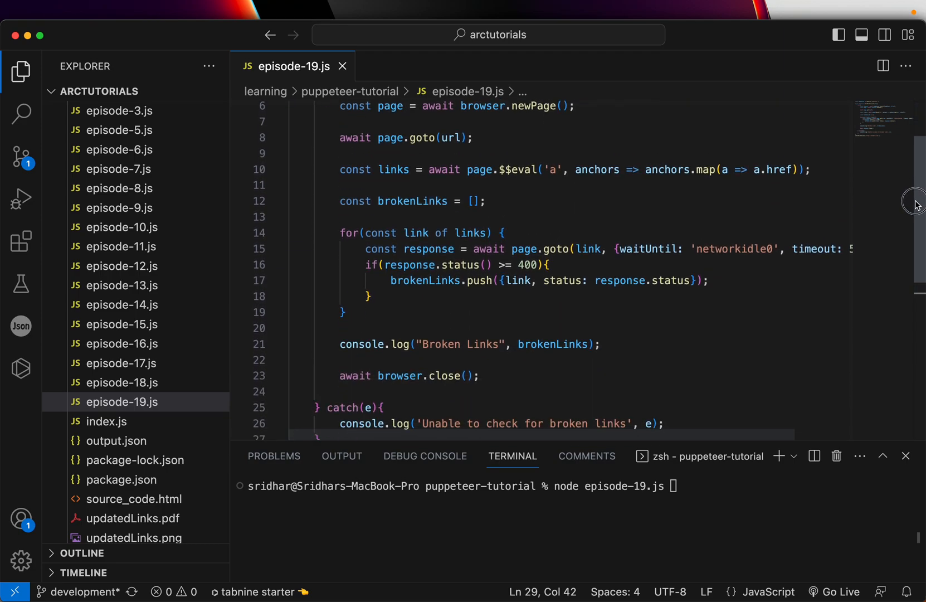
{"action": "scroll", "scroll_direction": "down", "scroll_amount": 3}
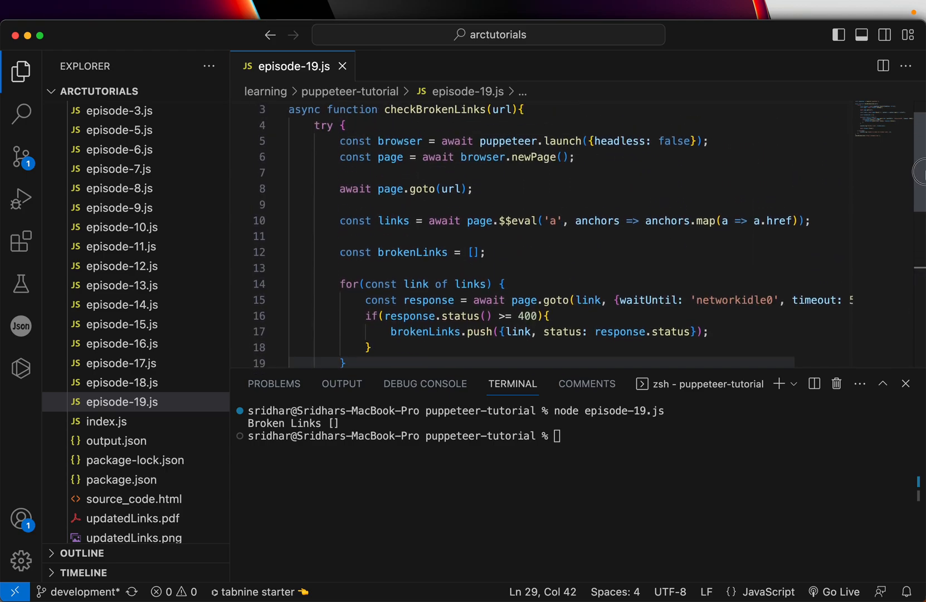
{"action": "scroll", "scroll_direction": "down", "scroll_amount": 3}
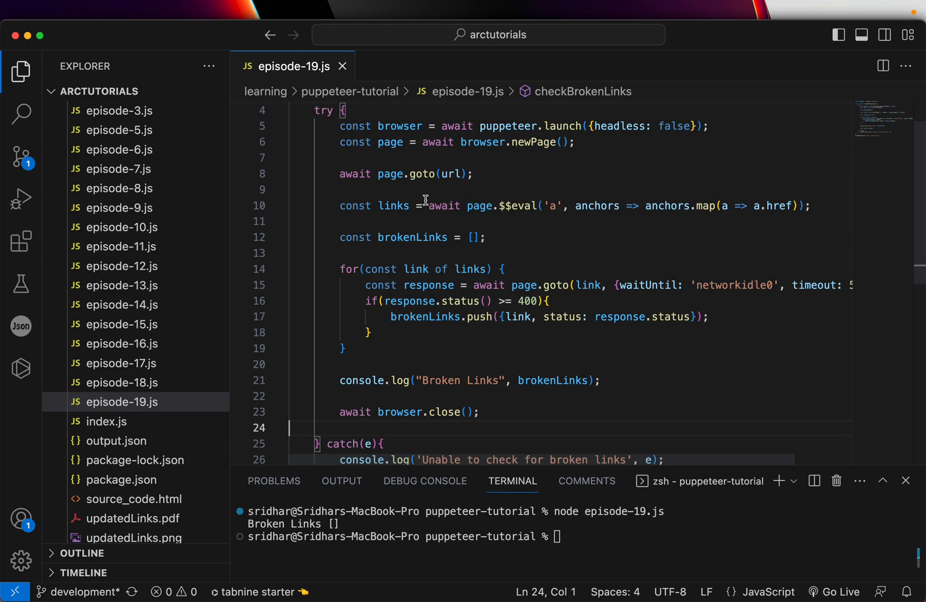
{"action": "mouse_move", "coordinate": [375, 204]}
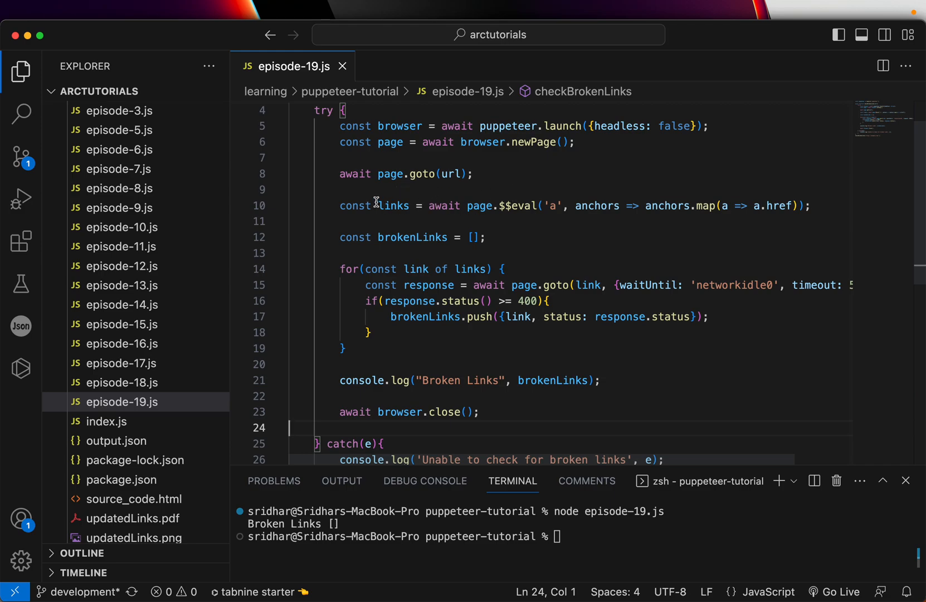
{"action": "left_click", "coordinate": [504, 237]}
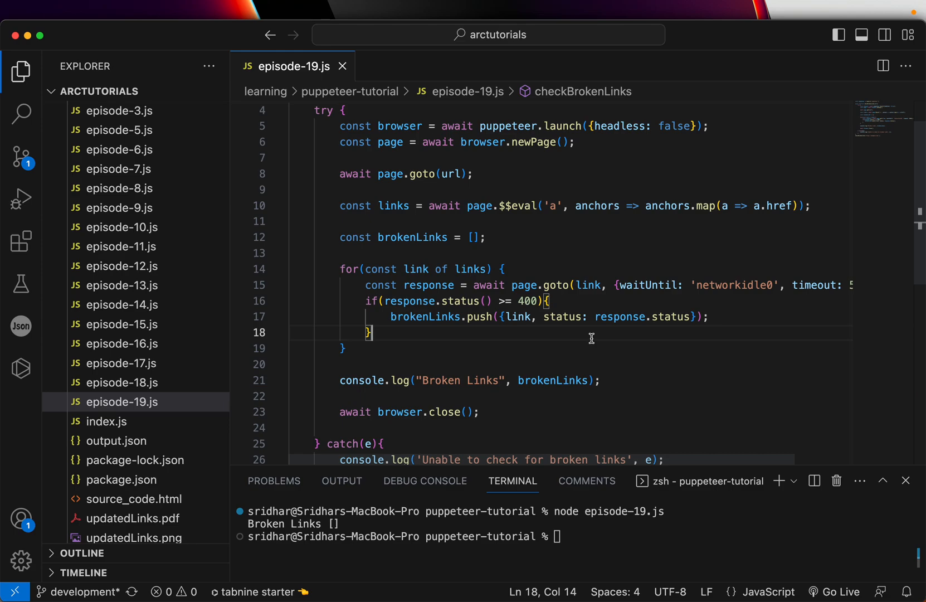
{"action": "type", "text": "clear"}
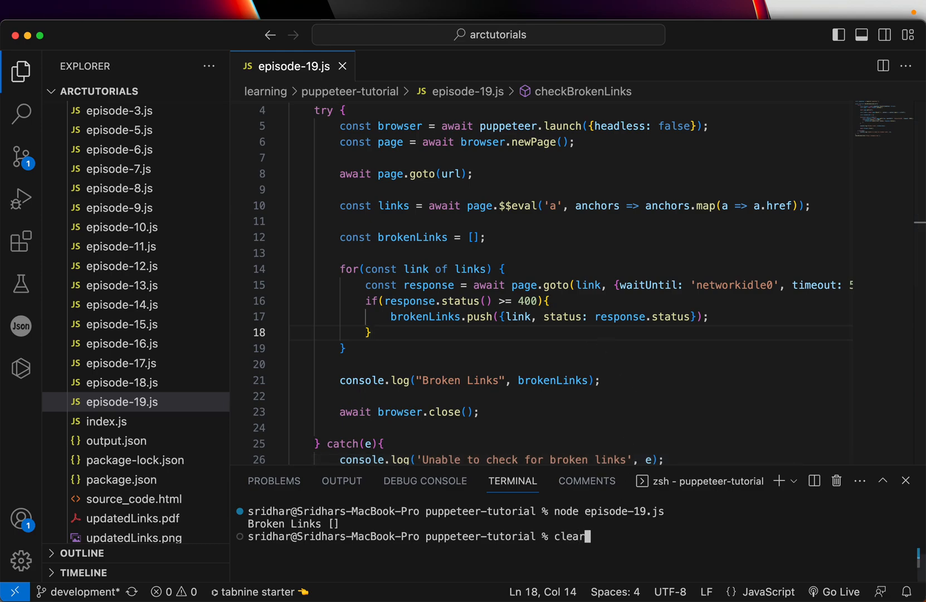